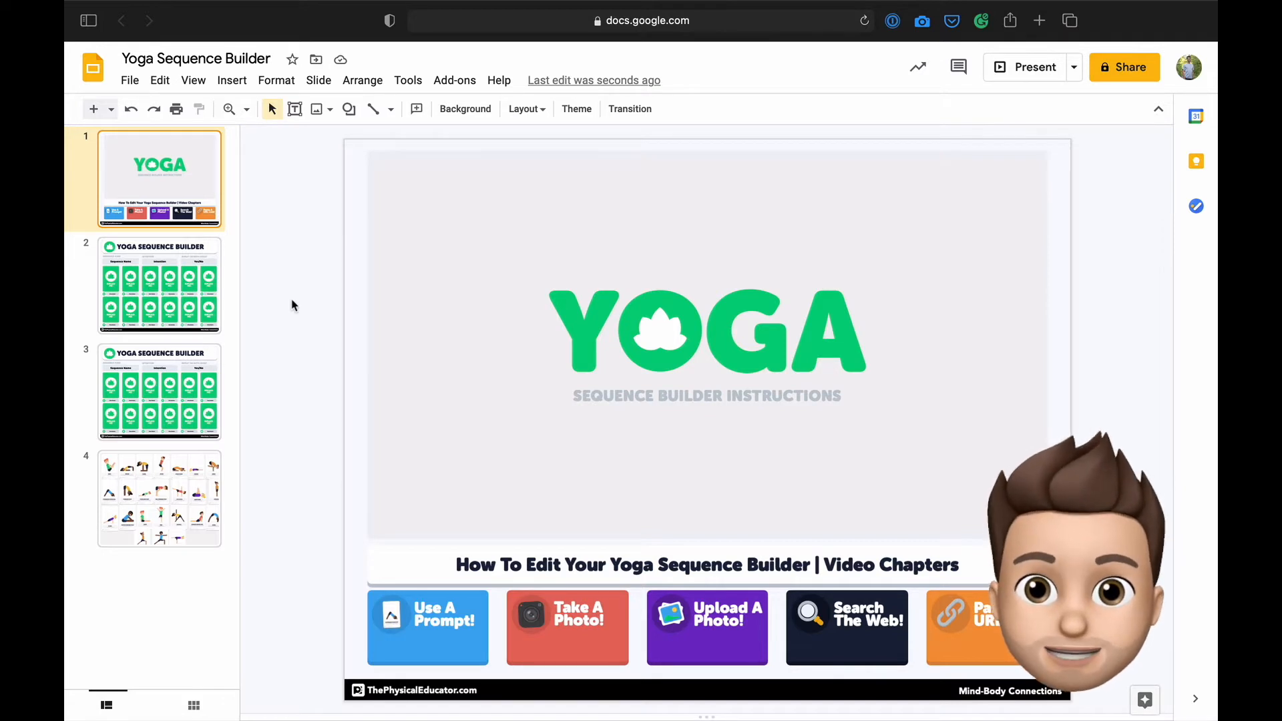
Browse the filmstrip and land on the builder slide to fill in
click(159, 391)
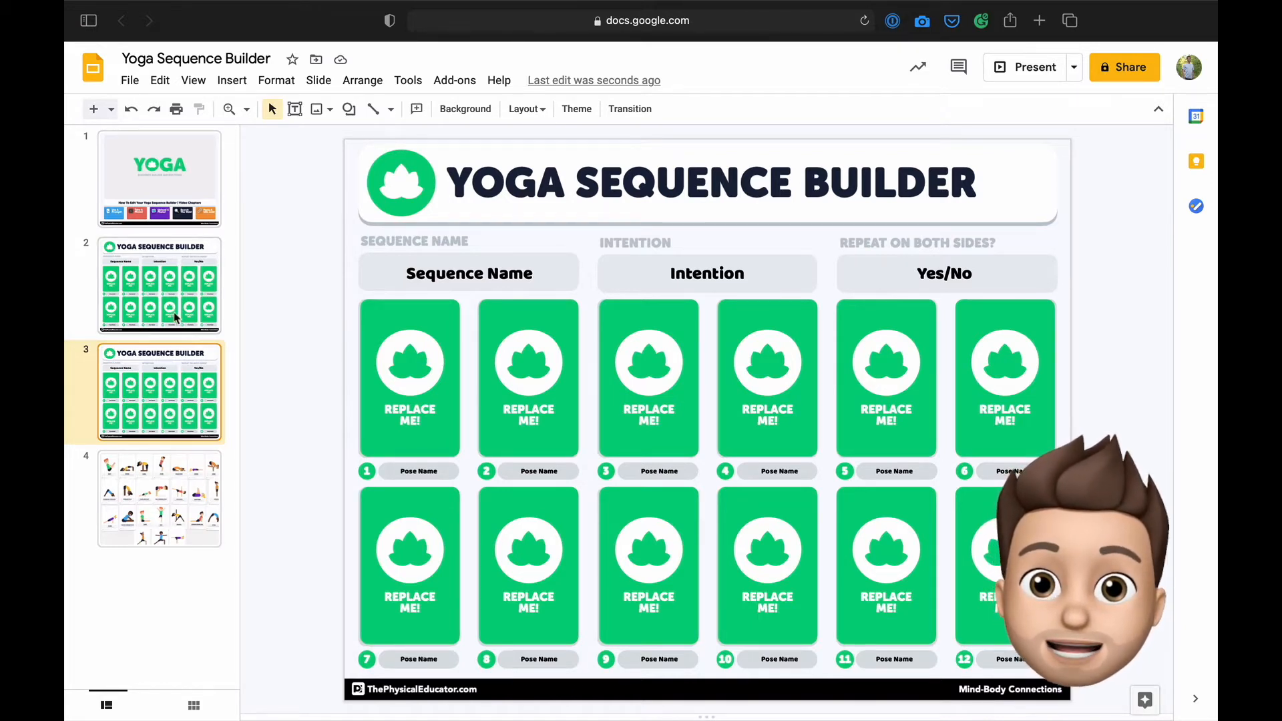
click(159, 283)
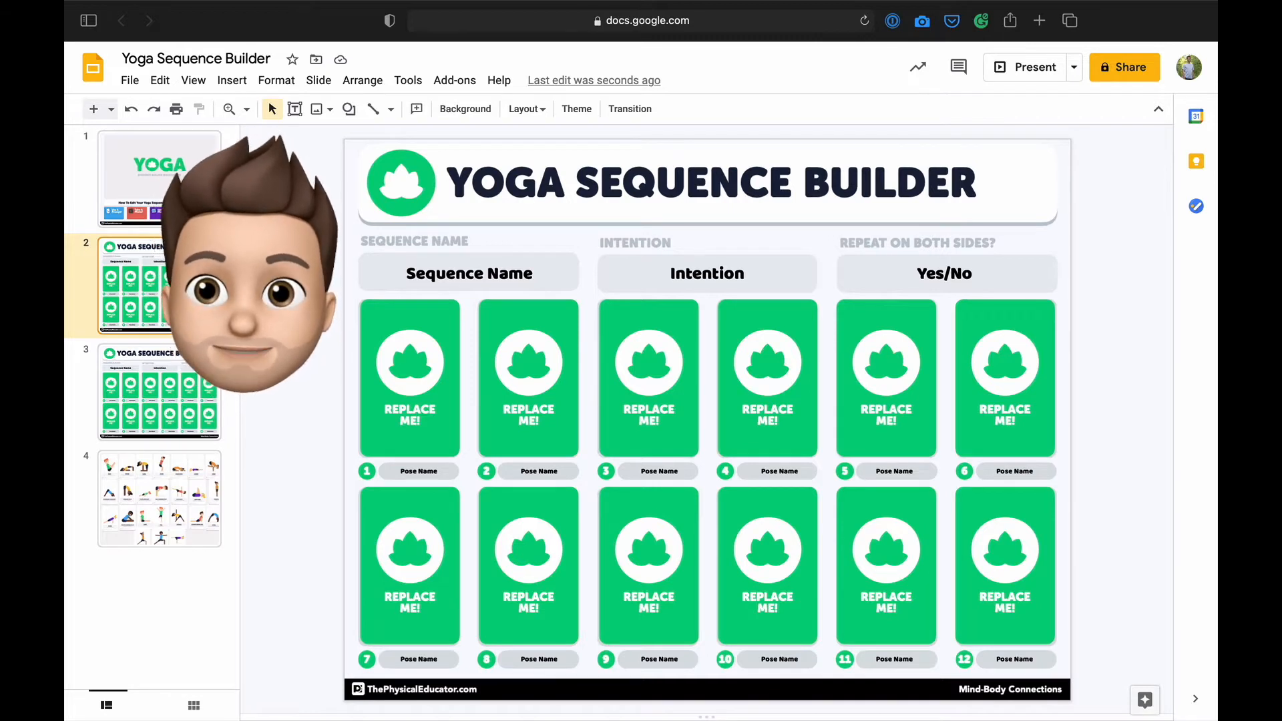
Enter intention Warm Up & Energize!, sequence name Sun Salutation A, and start the repeat answer
double_click(705, 272)
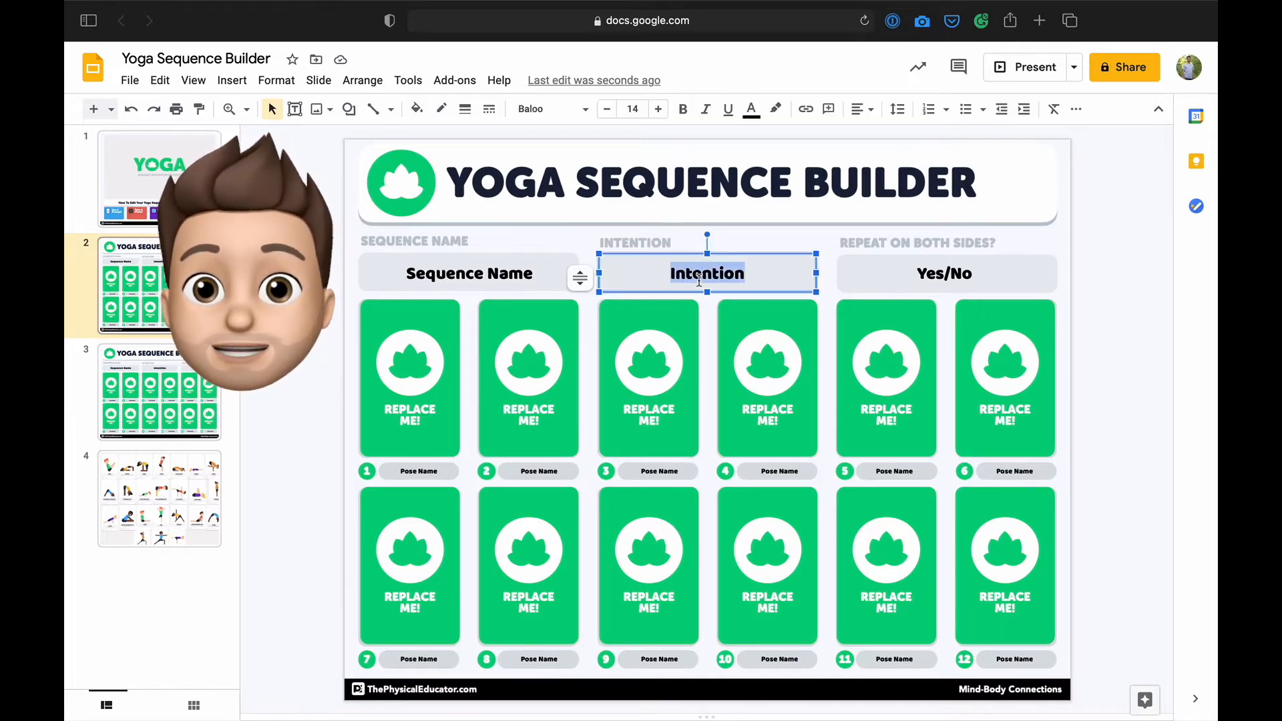
text(Warm Up & Energize!)
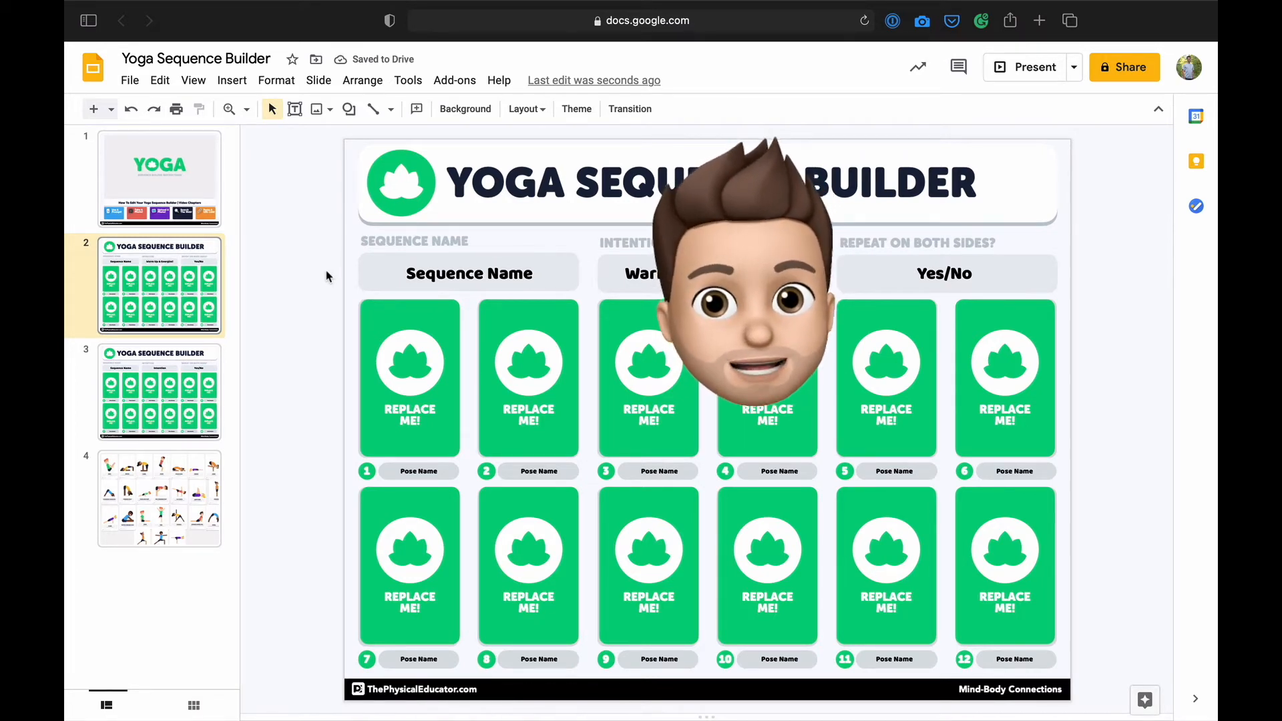
text(s)
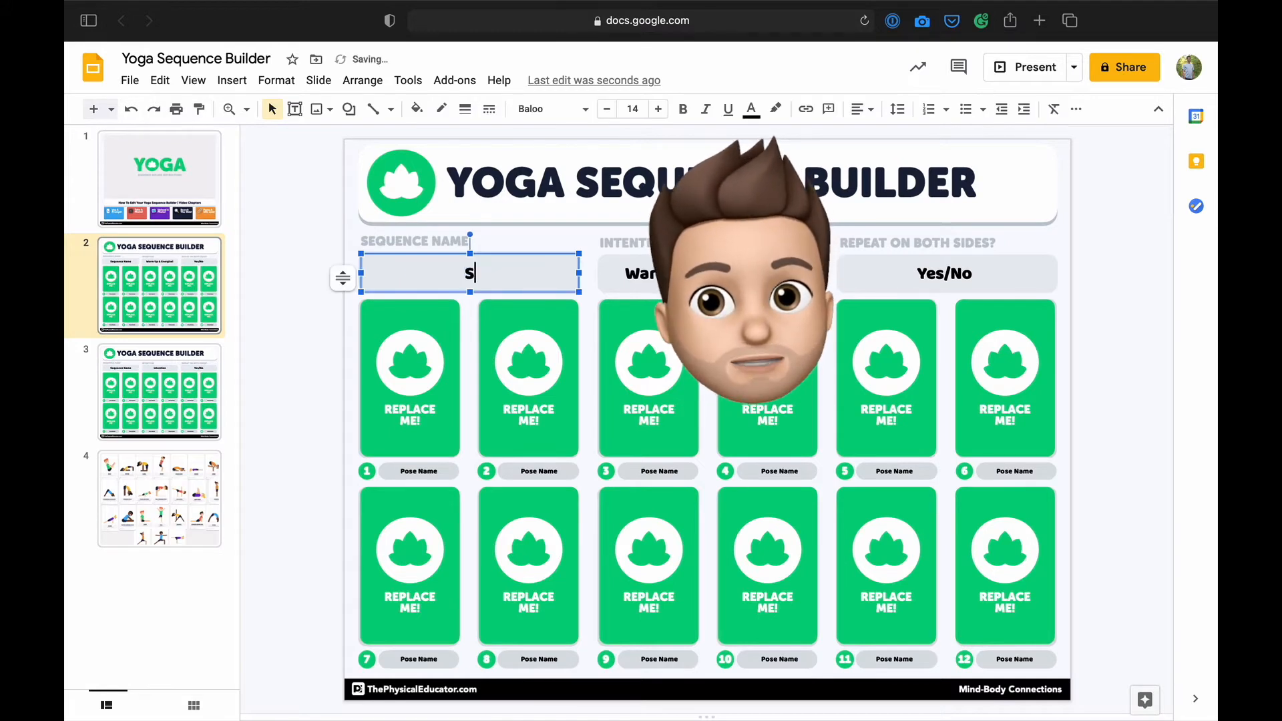
text(un Salutation A)
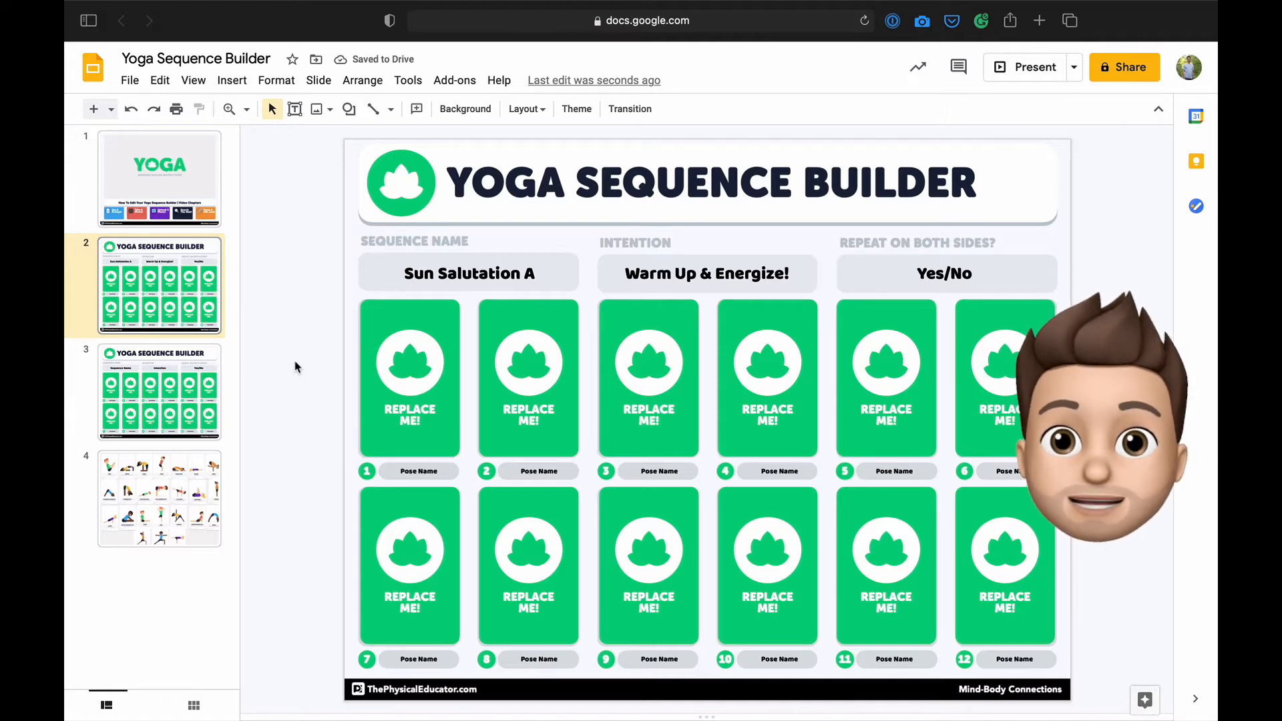
click(944, 272)
text(Moun)
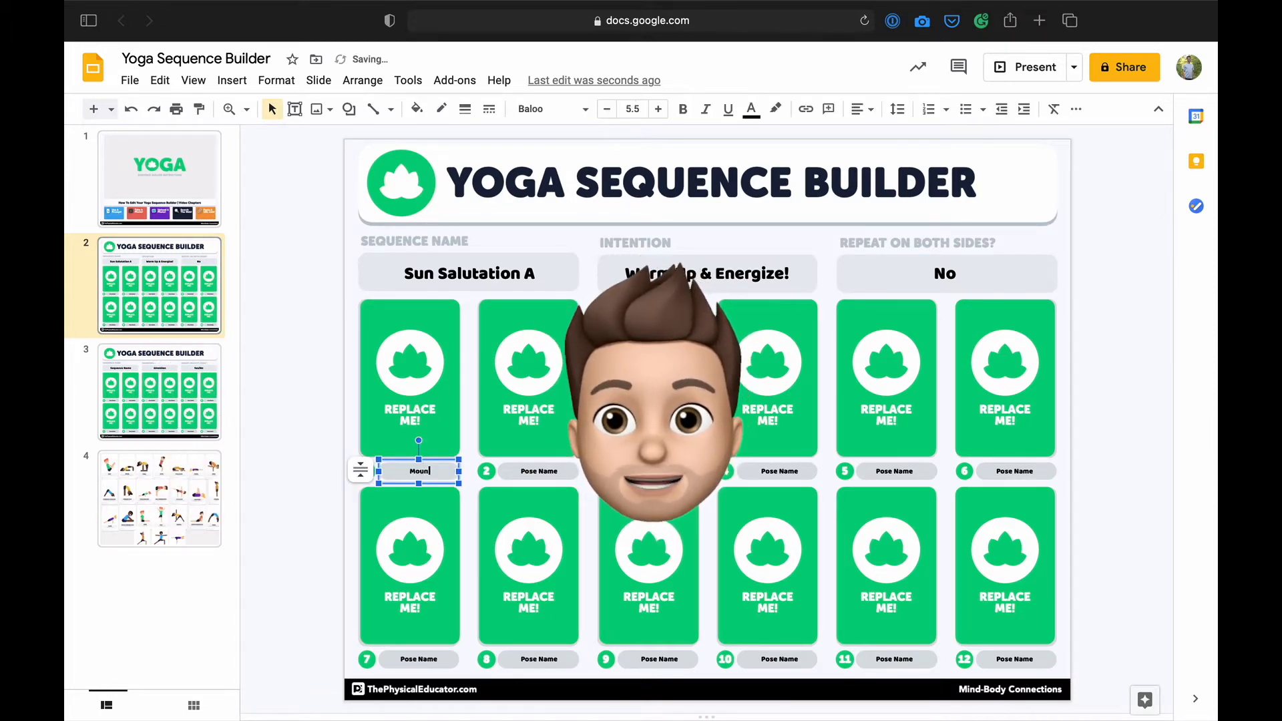
Commit Mountain as the name of pose 1
click(293, 440)
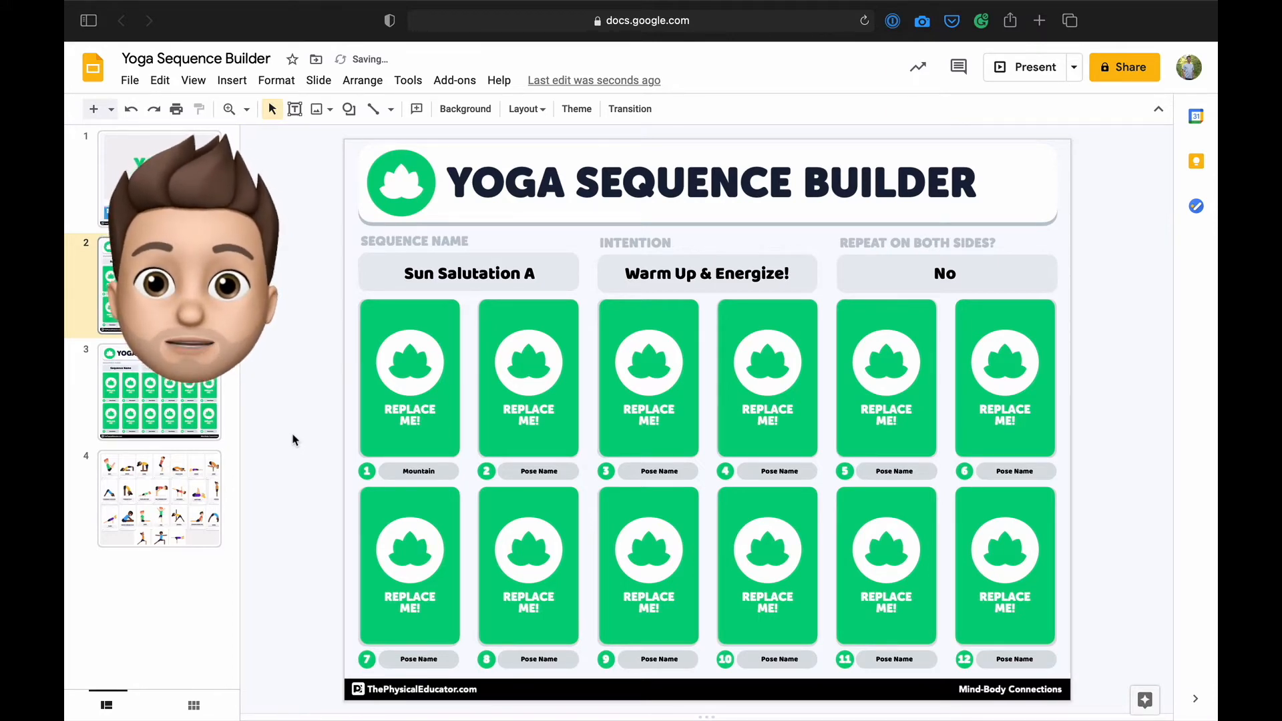
Copy the Mountain card from the gallery slide and position it over pose card 1
click(159, 498)
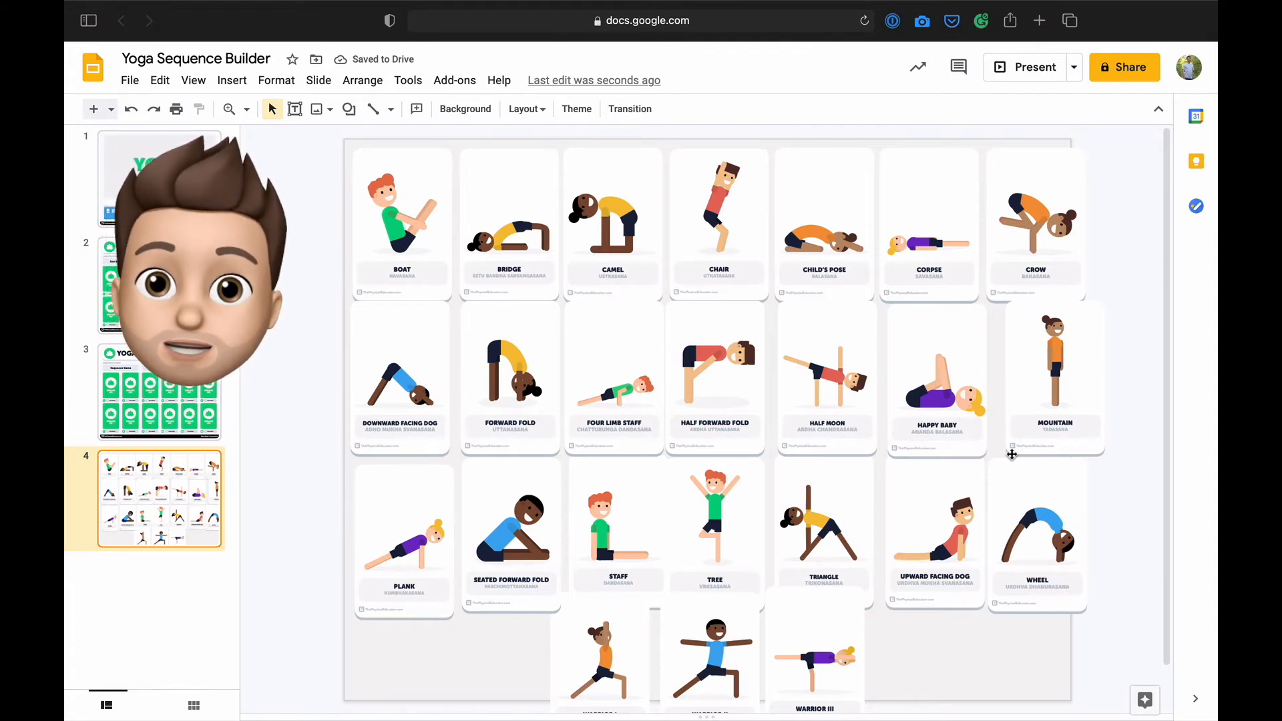
right_click(1055, 368)
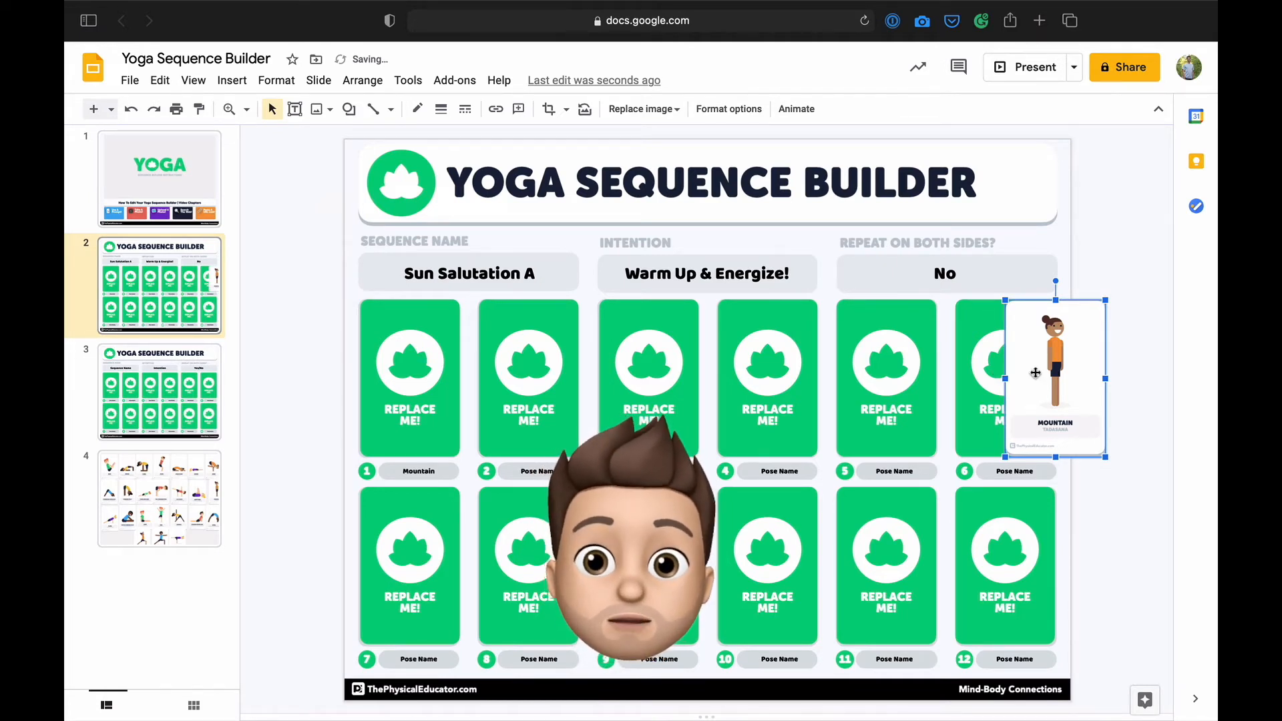
click(409, 373)
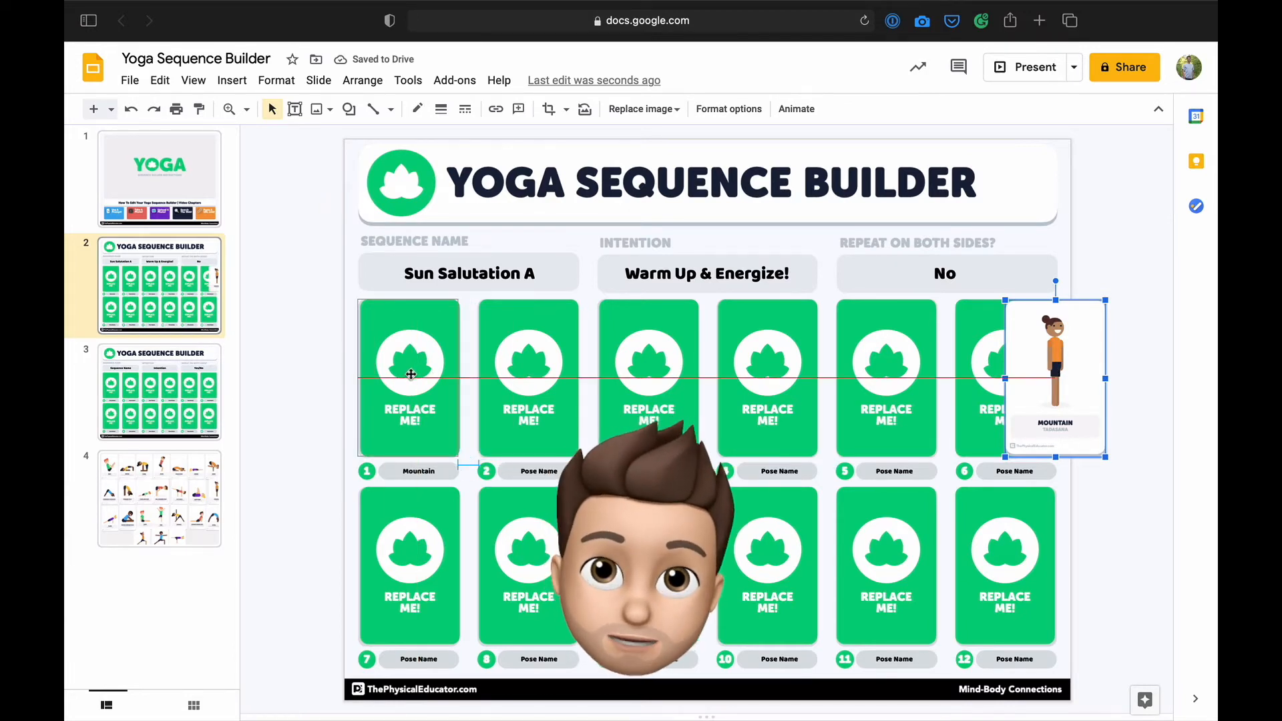
drag(1055, 376, 409, 376)
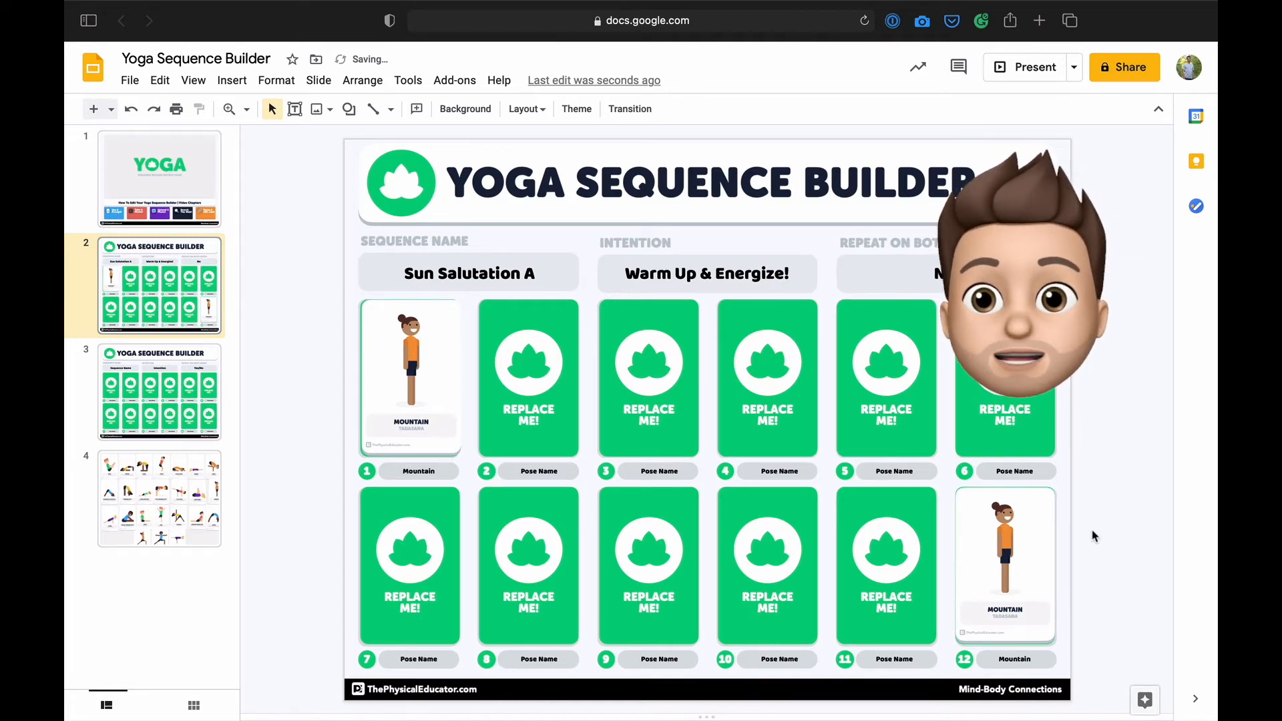
Label pose 2 Raised Arms and select its placeholder picture
click(539, 471)
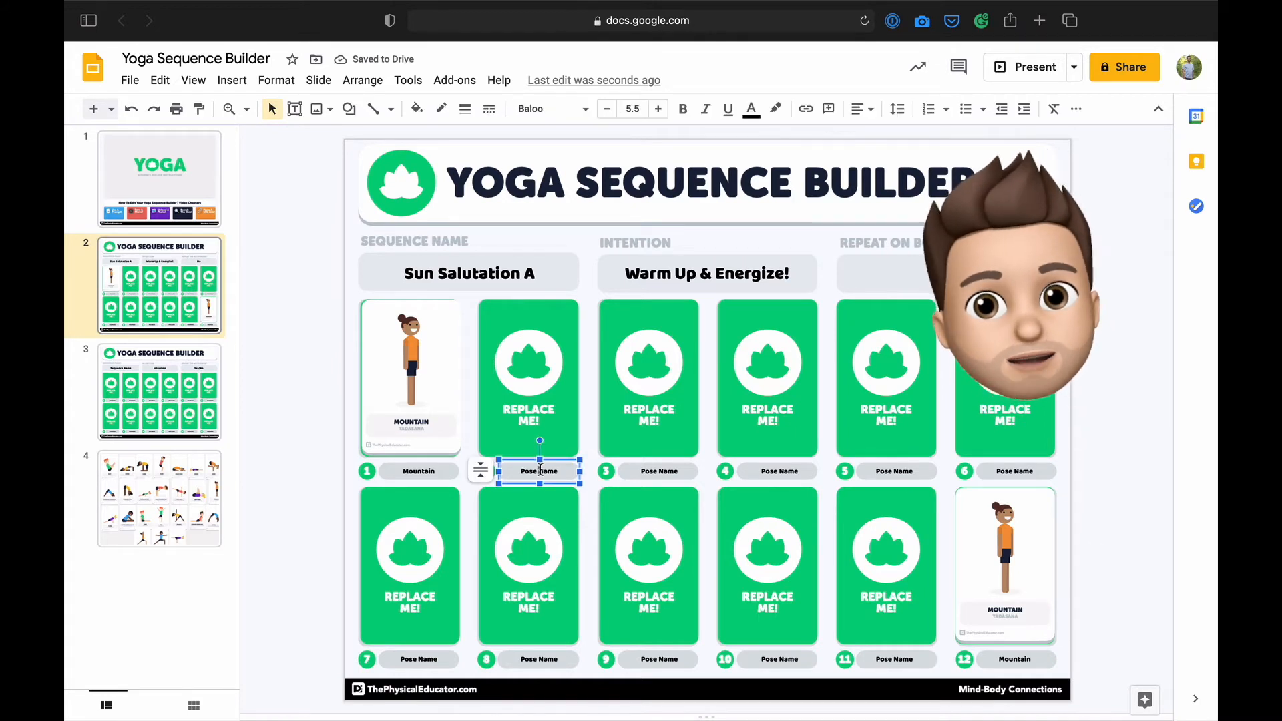
text(Raised)
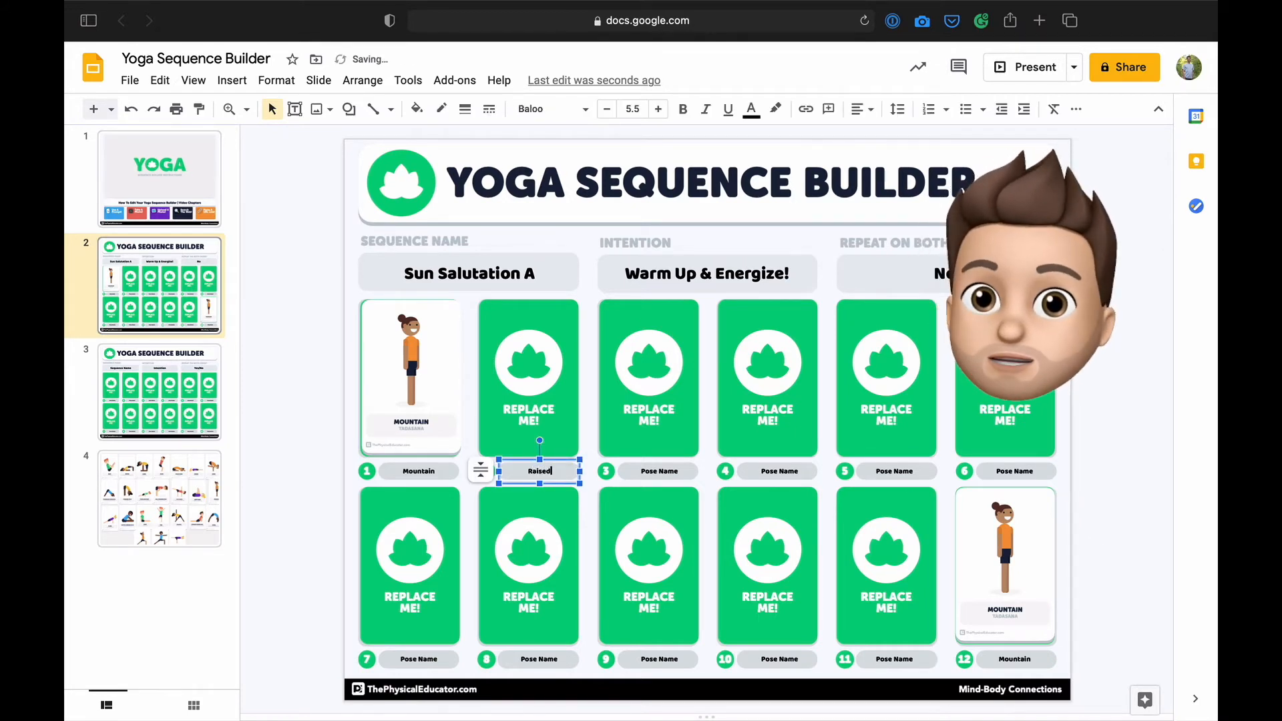
click(297, 411)
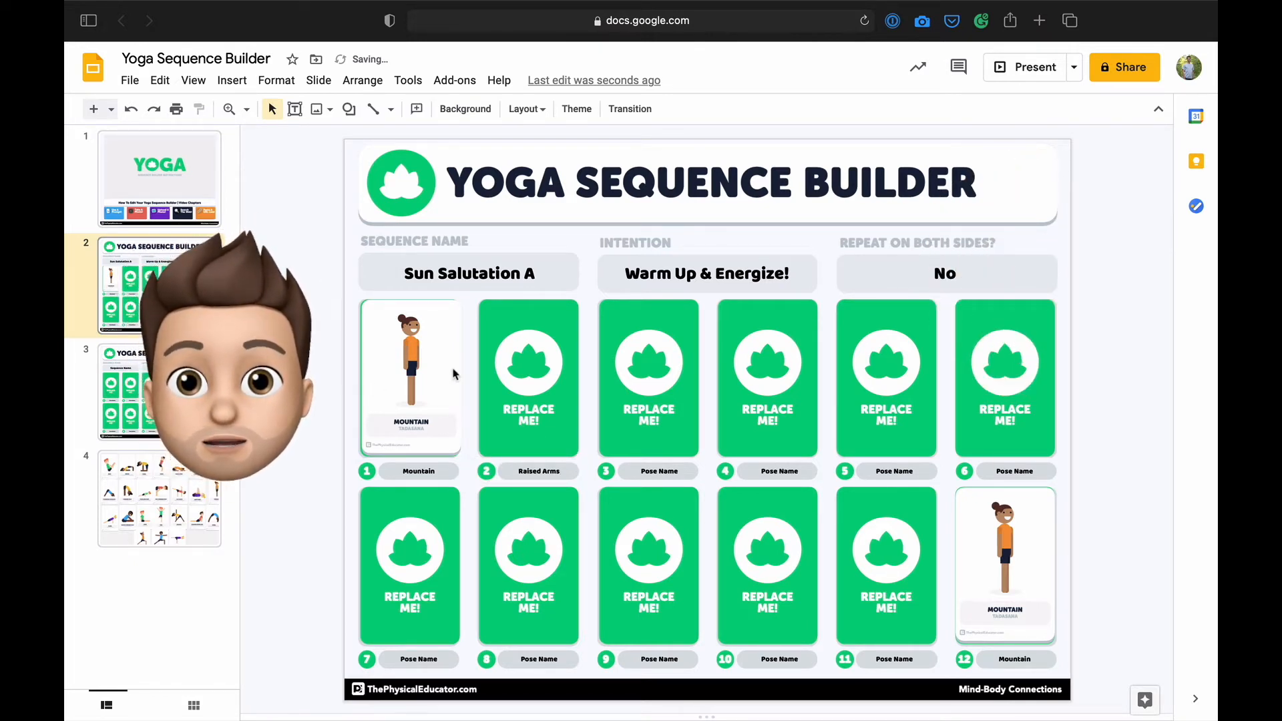
click(527, 377)
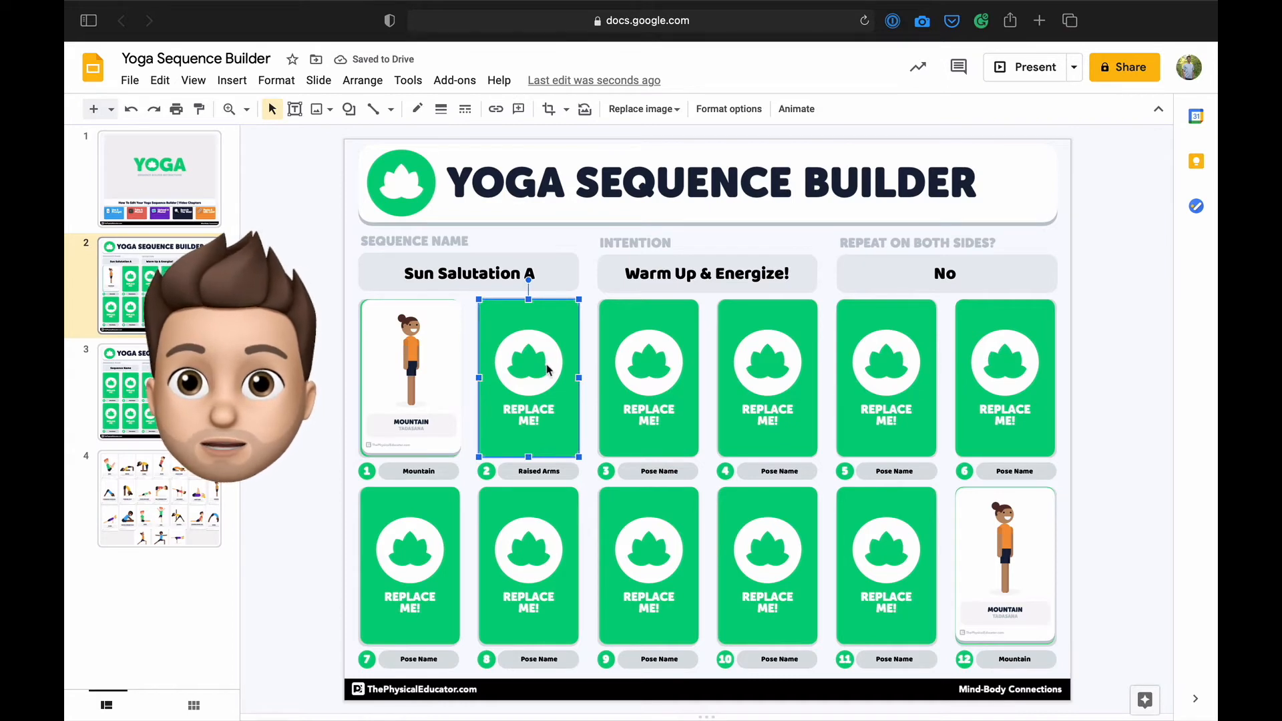
Replace card 2's placeholder with a camera photo of the raised-arms pose
right_click(529, 377)
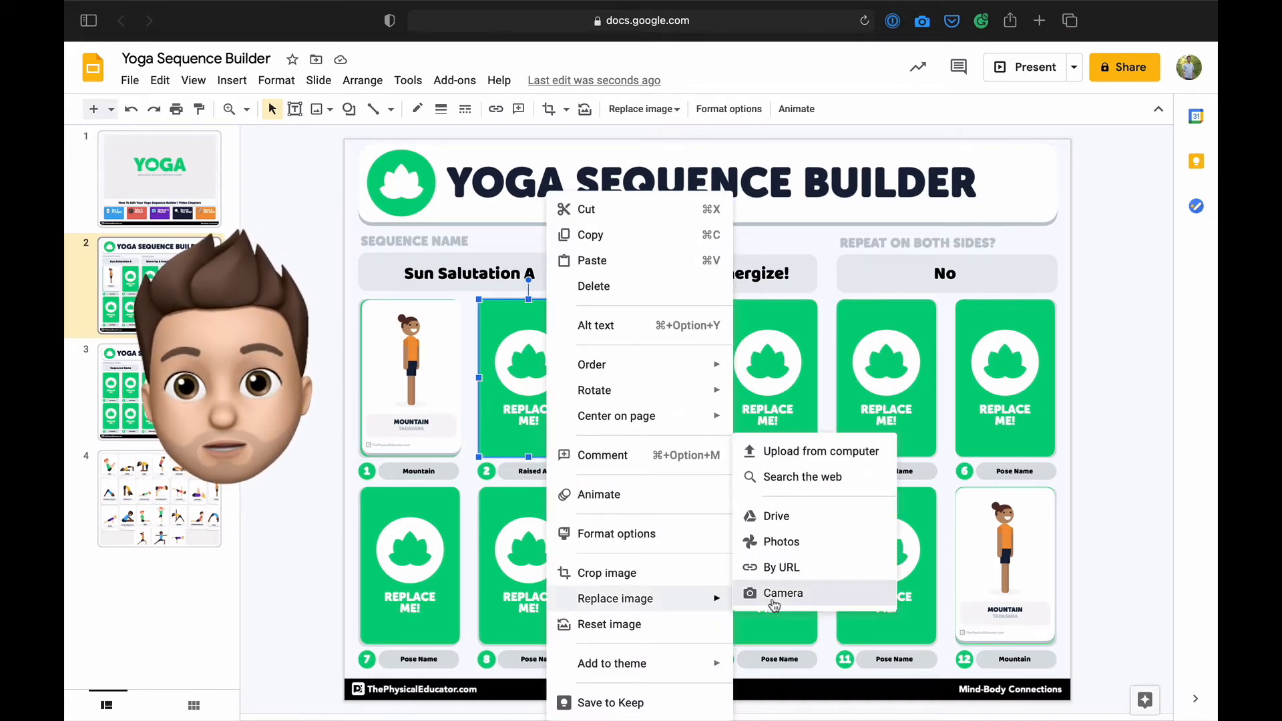
click(782, 593)
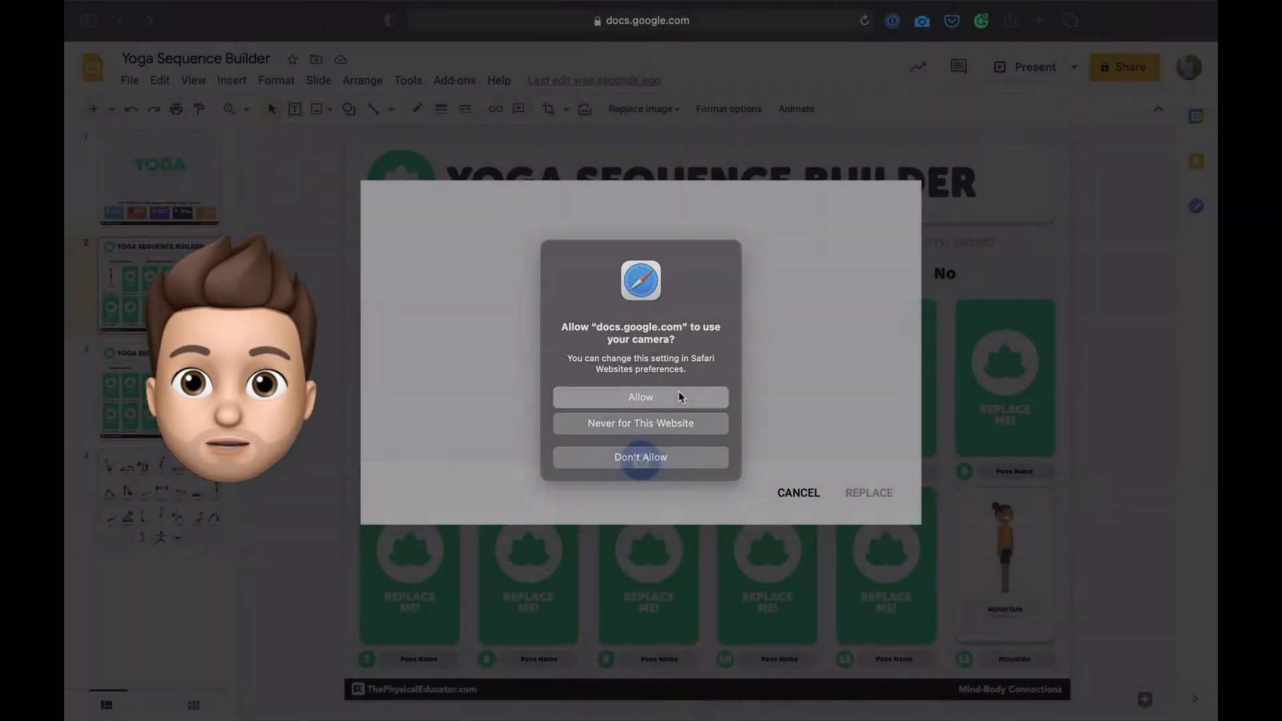
click(640, 396)
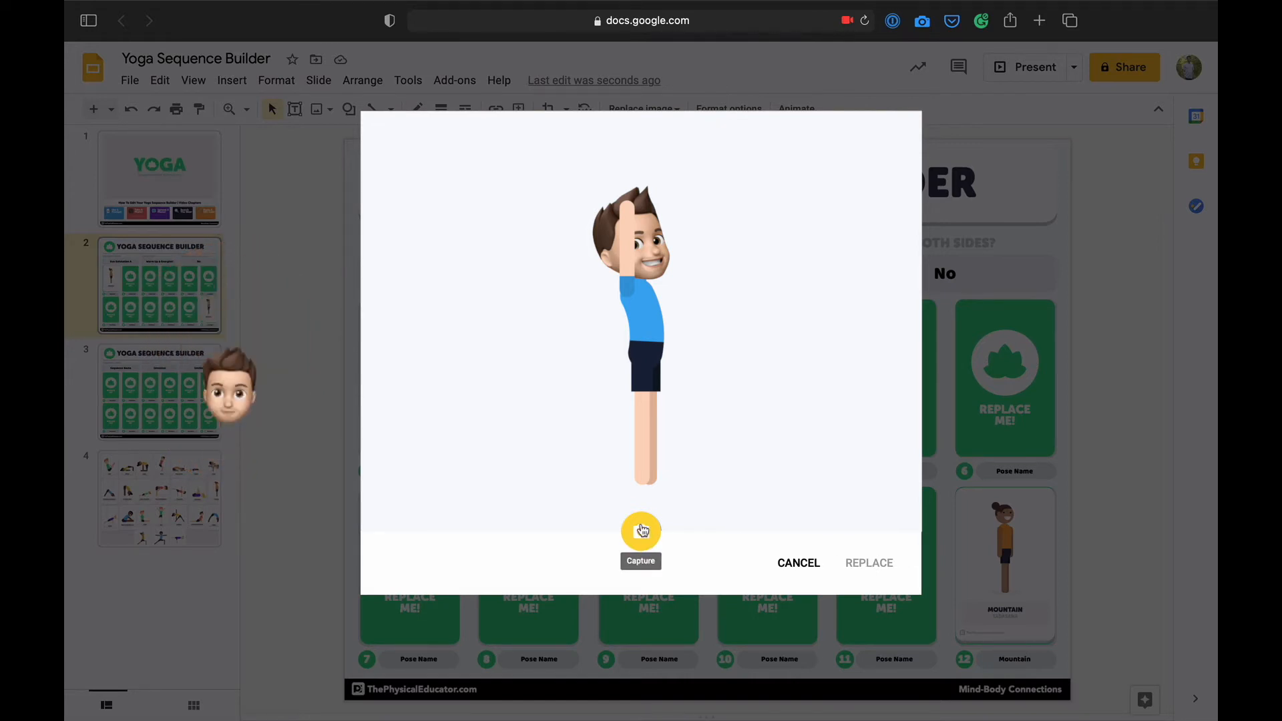
click(641, 531)
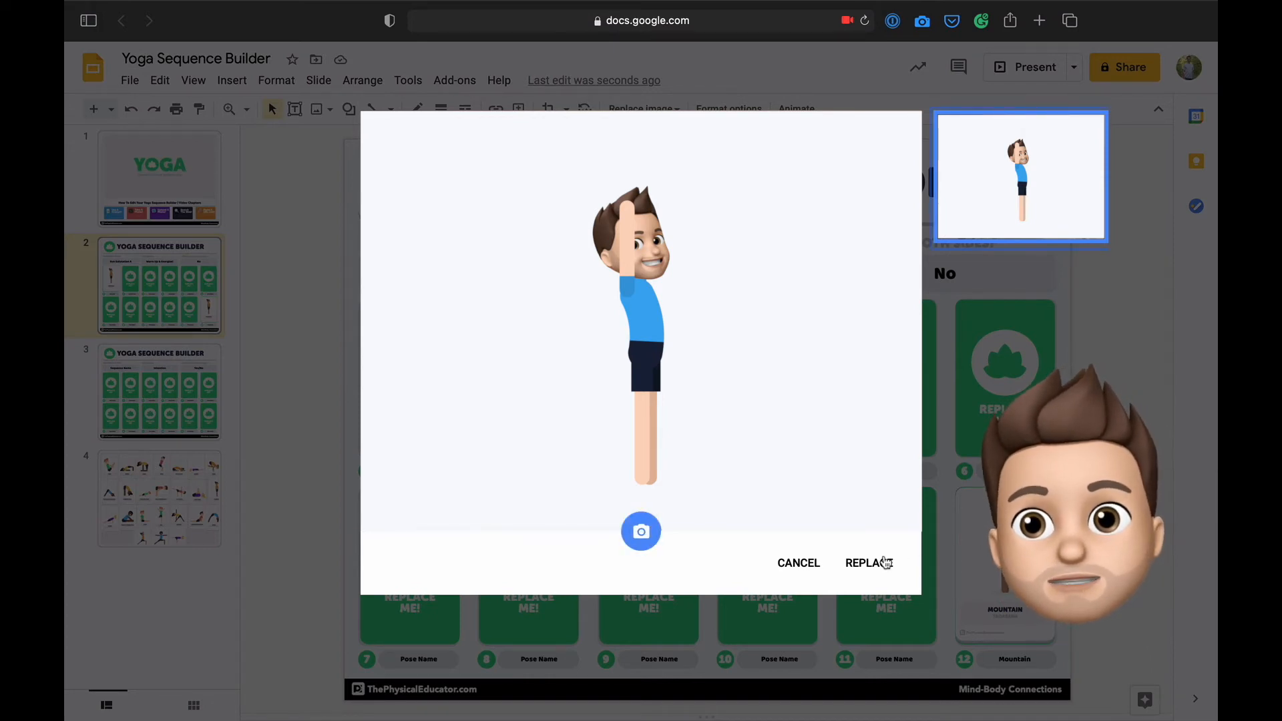
click(866, 562)
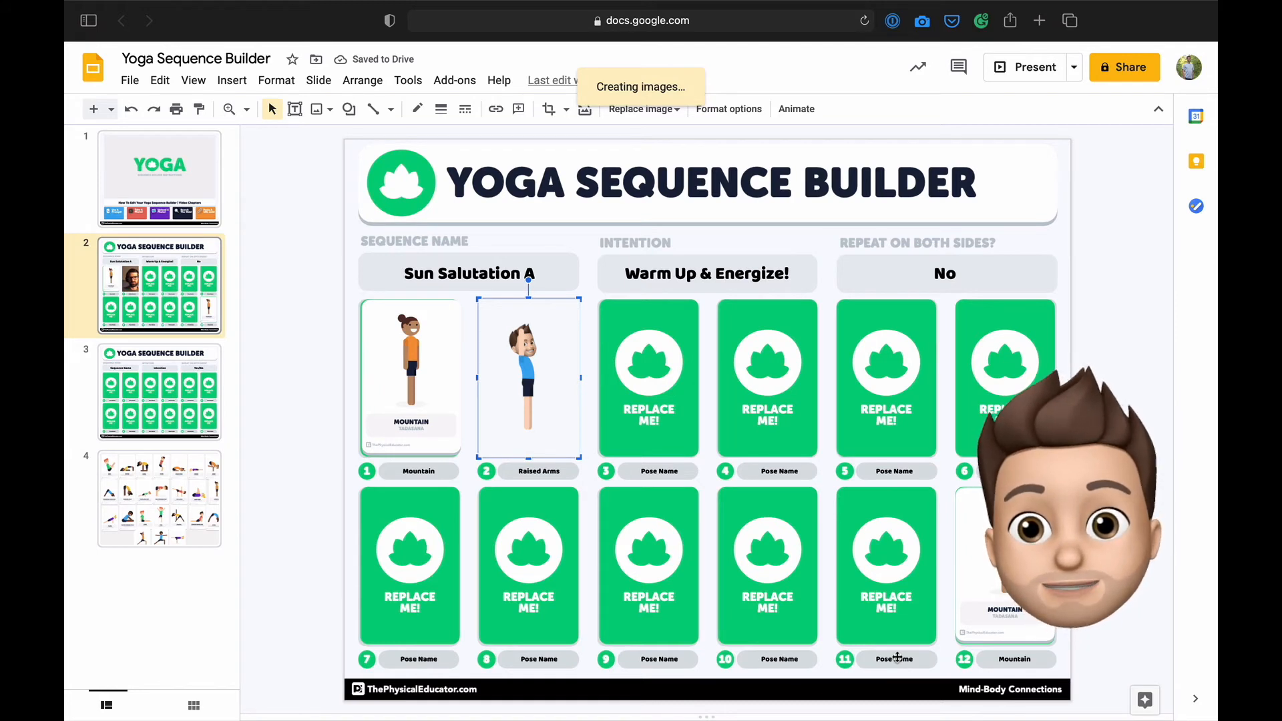
Label slot 11 Raised Arms and bring up replace options for its placeholder picture
click(893, 658)
text(Raised Arms)
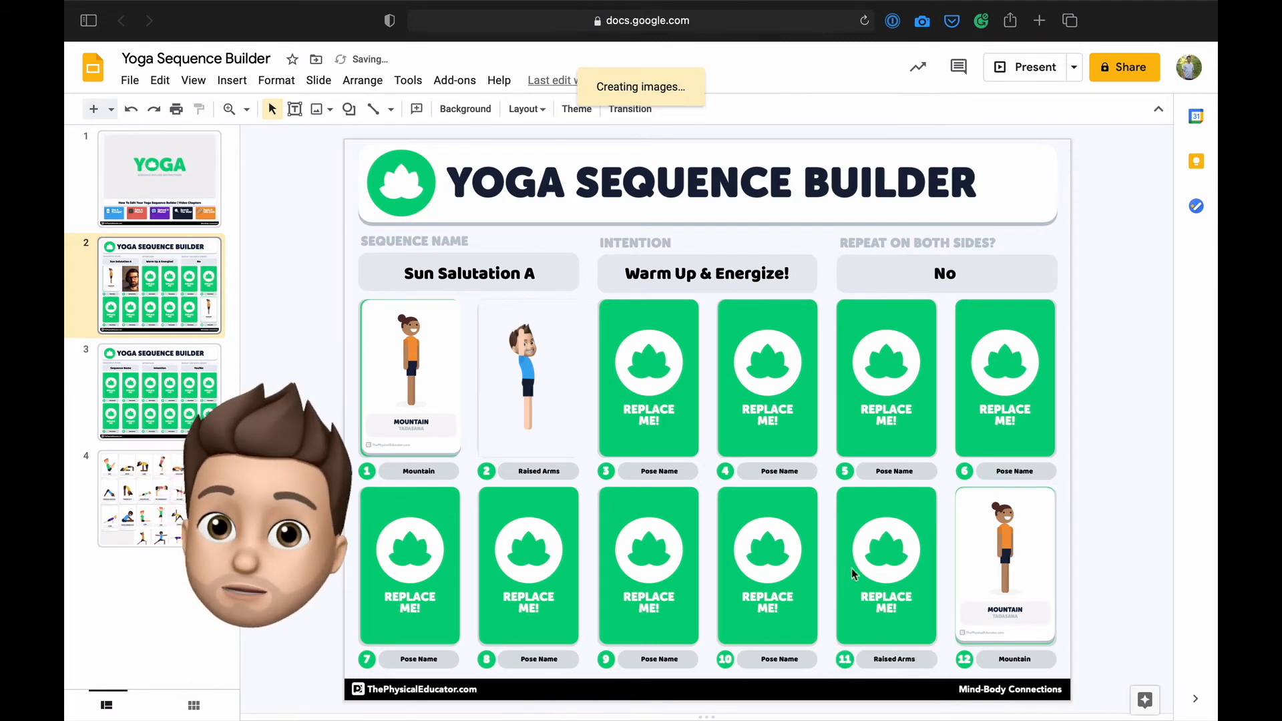
click(886, 563)
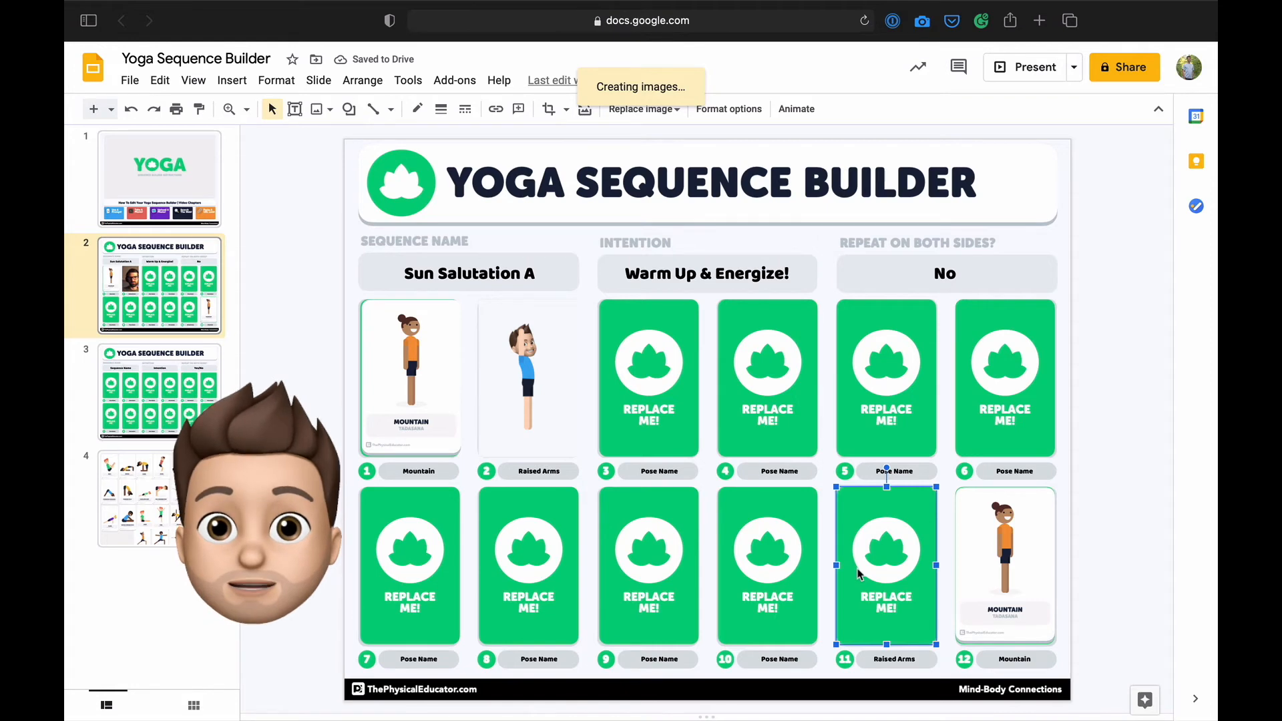
right_click(885, 556)
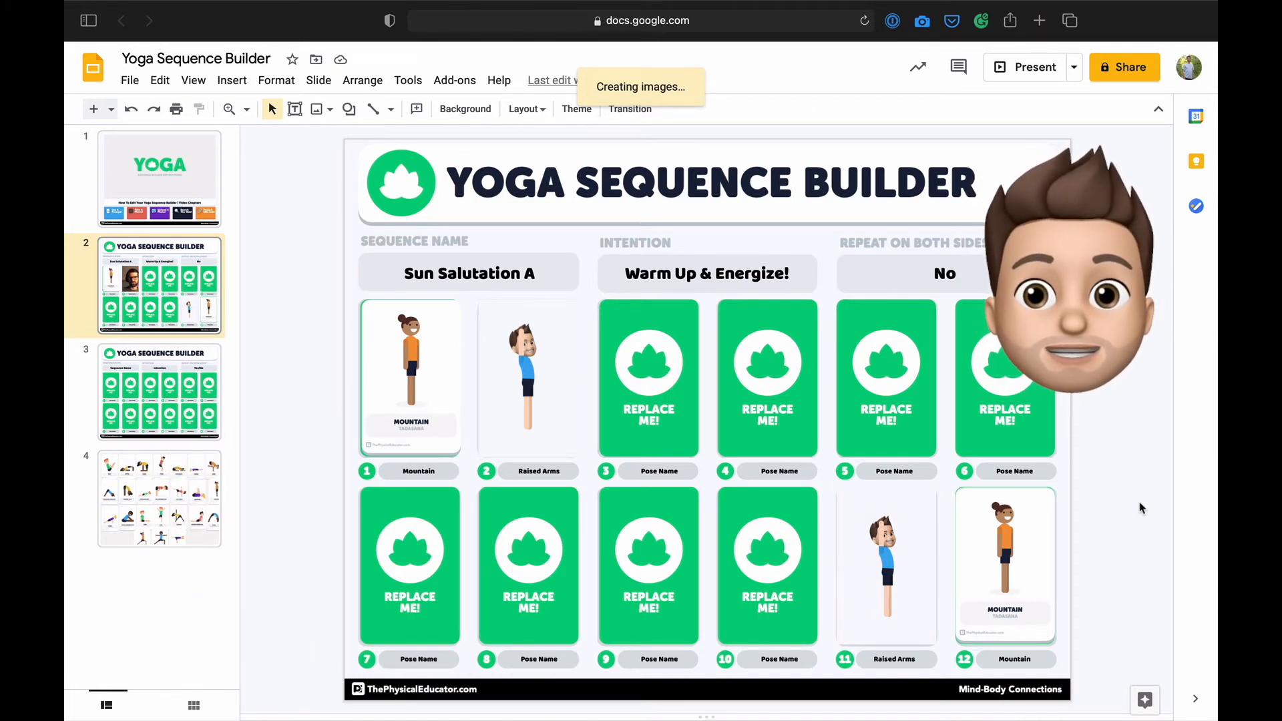
mouse_move(581, 538)
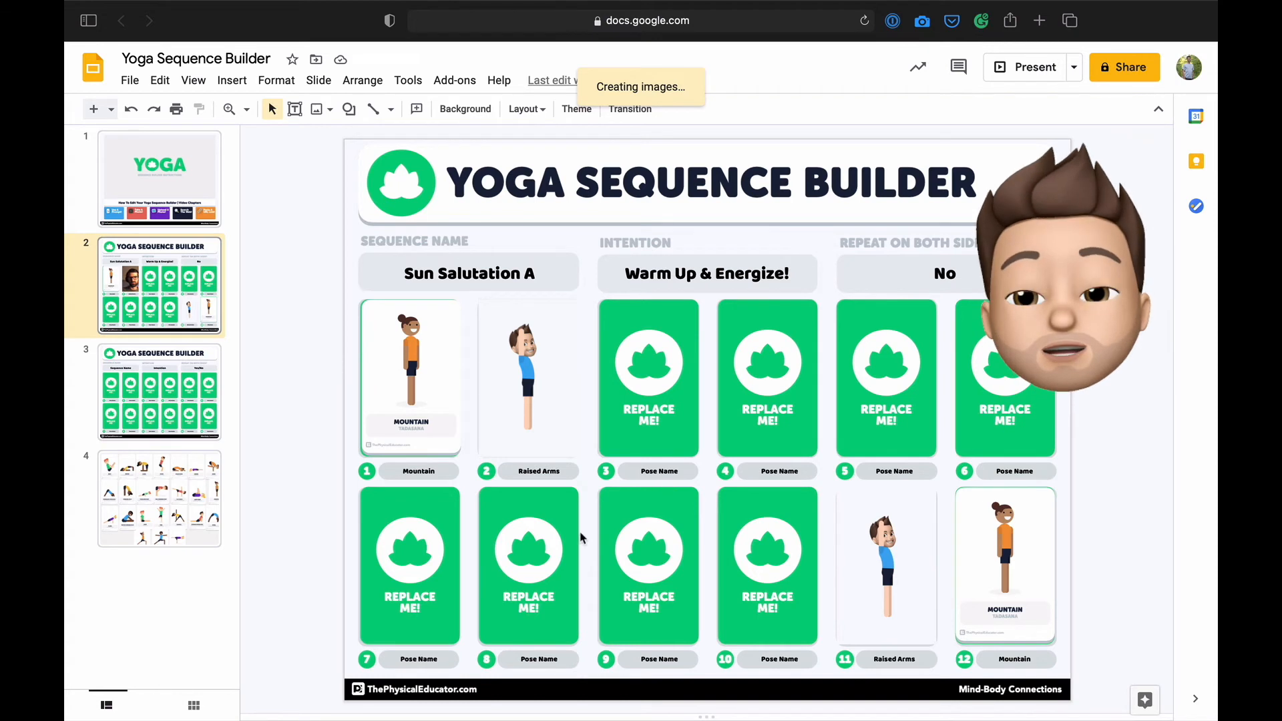
Label pose 8 Down Dog and select its placeholder picture
click(527, 563)
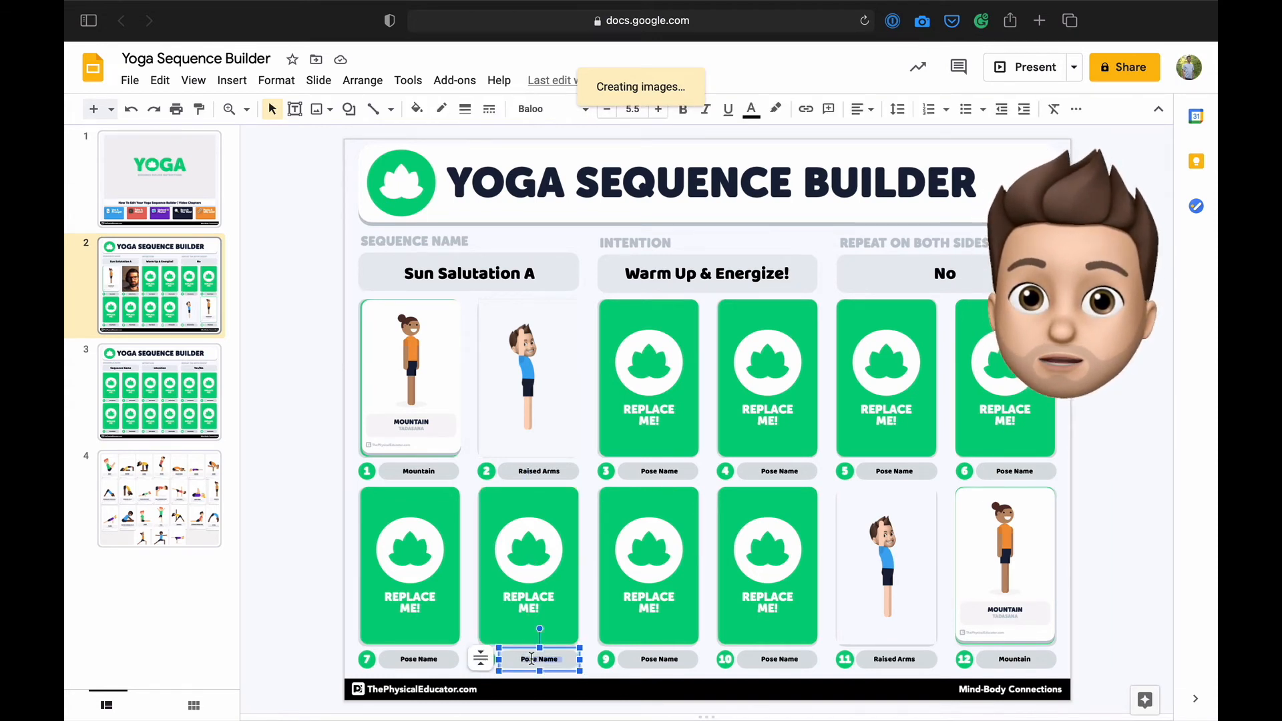
text(Down Dog)
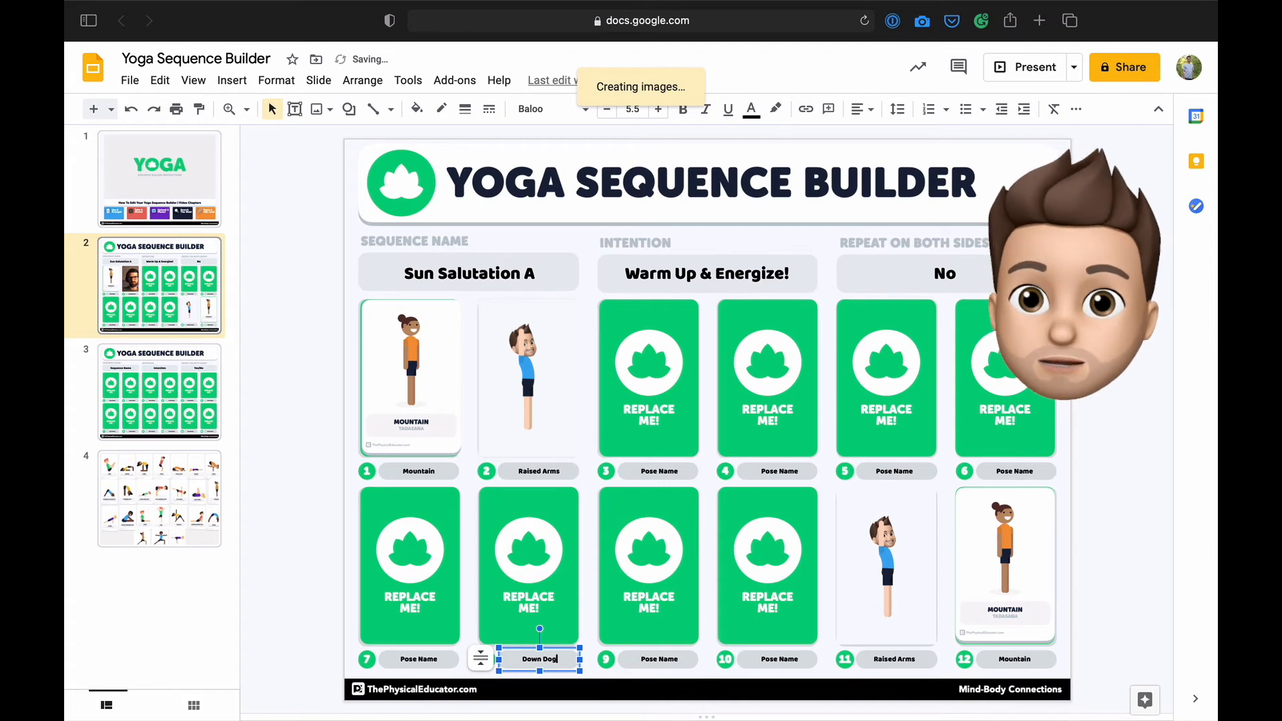
click(527, 564)
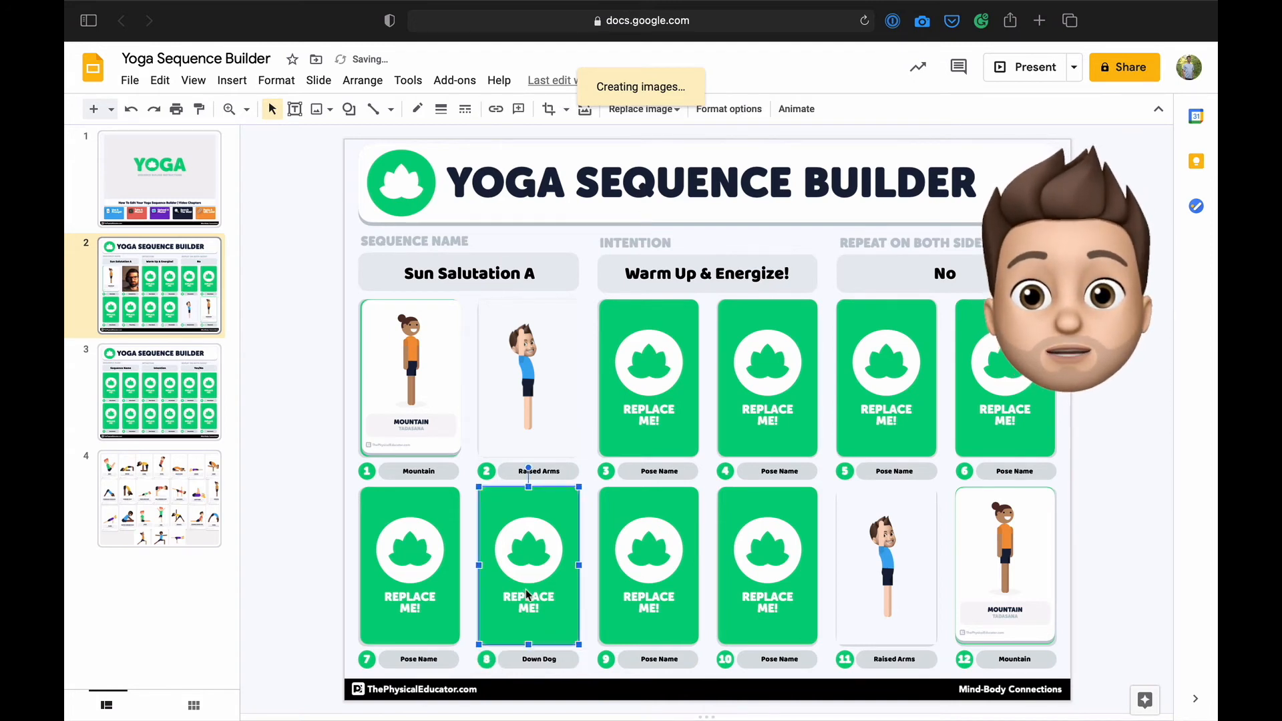
Replace slot 8's placeholder with a web-search photo of Down Dog on a mat
right_click(529, 565)
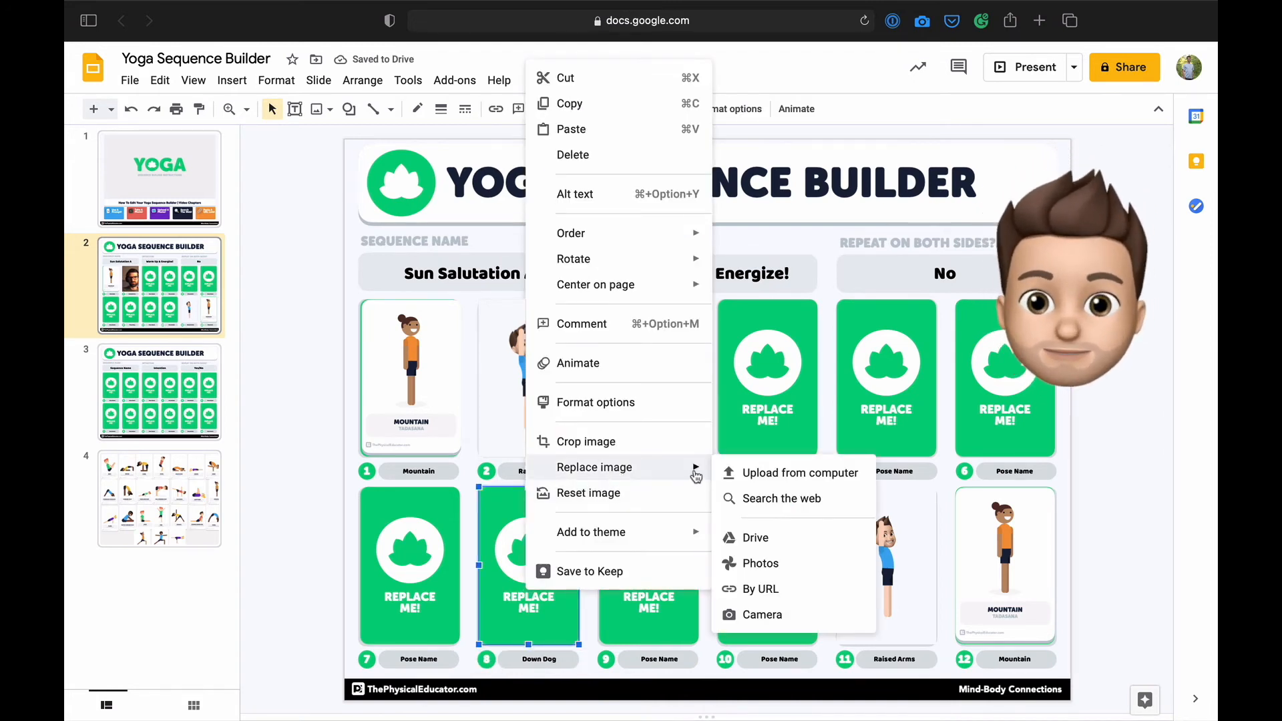
click(780, 498)
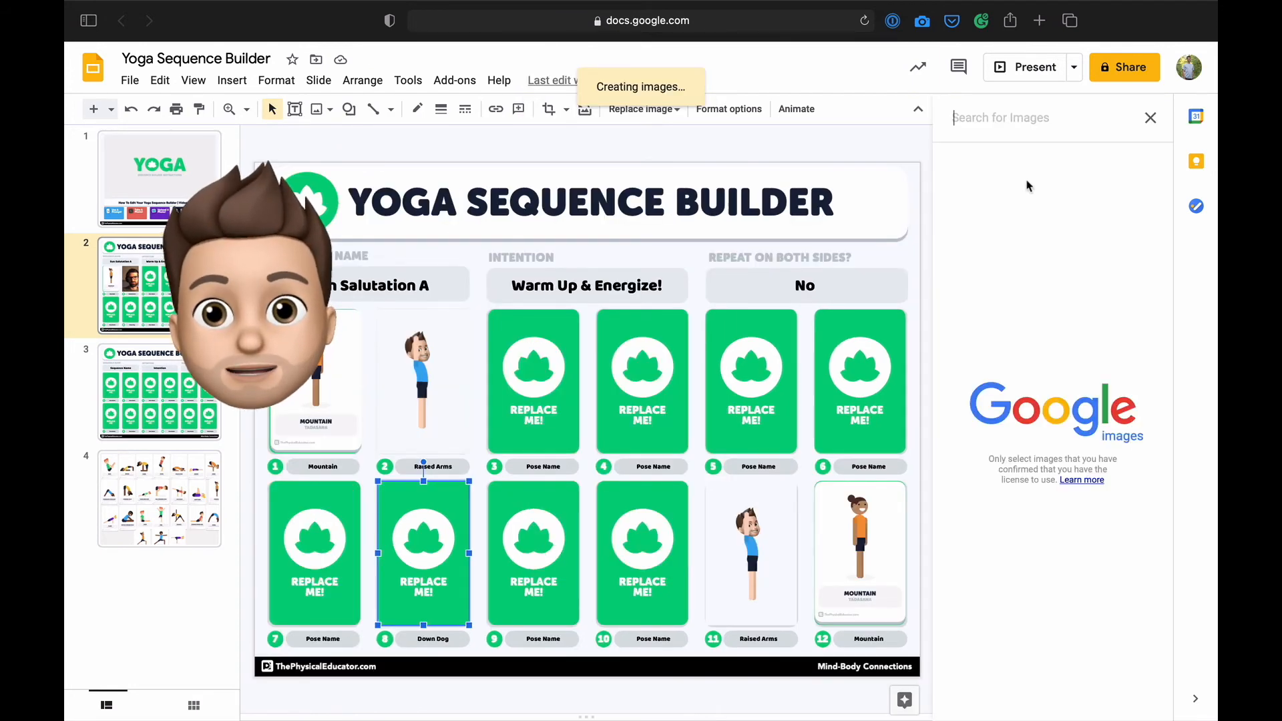
text(Down Dog)
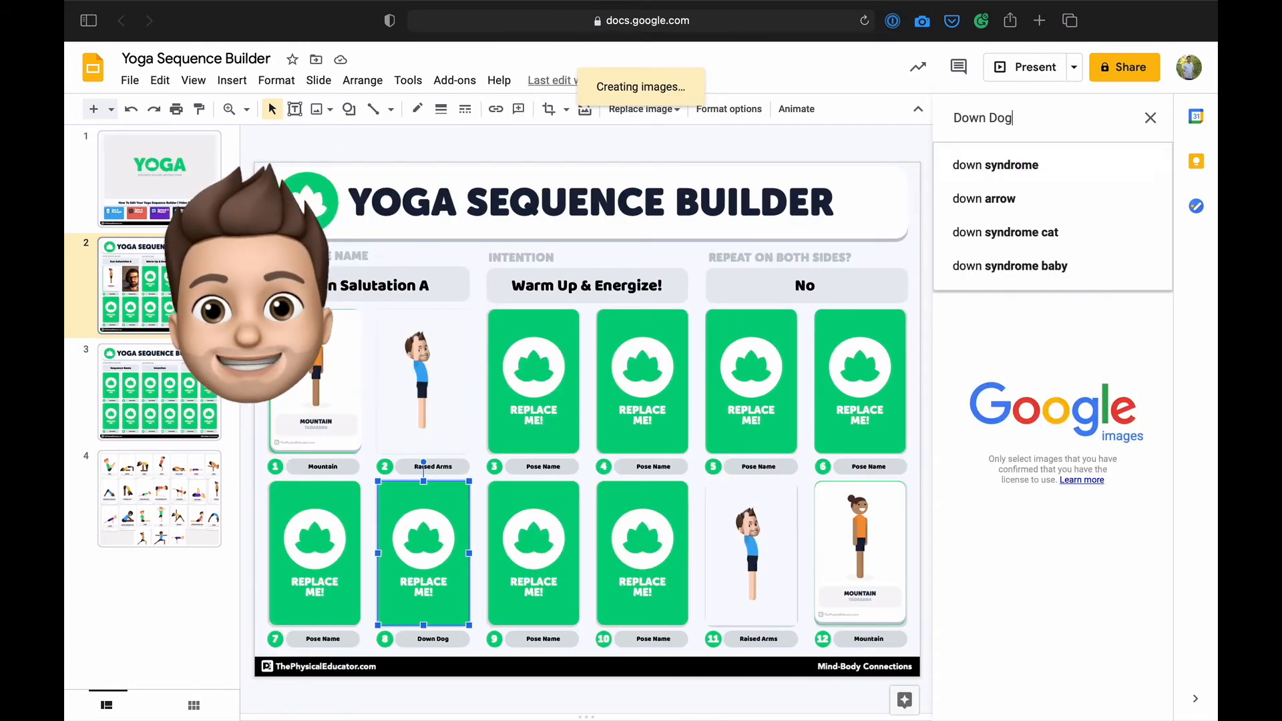
key(Enter)
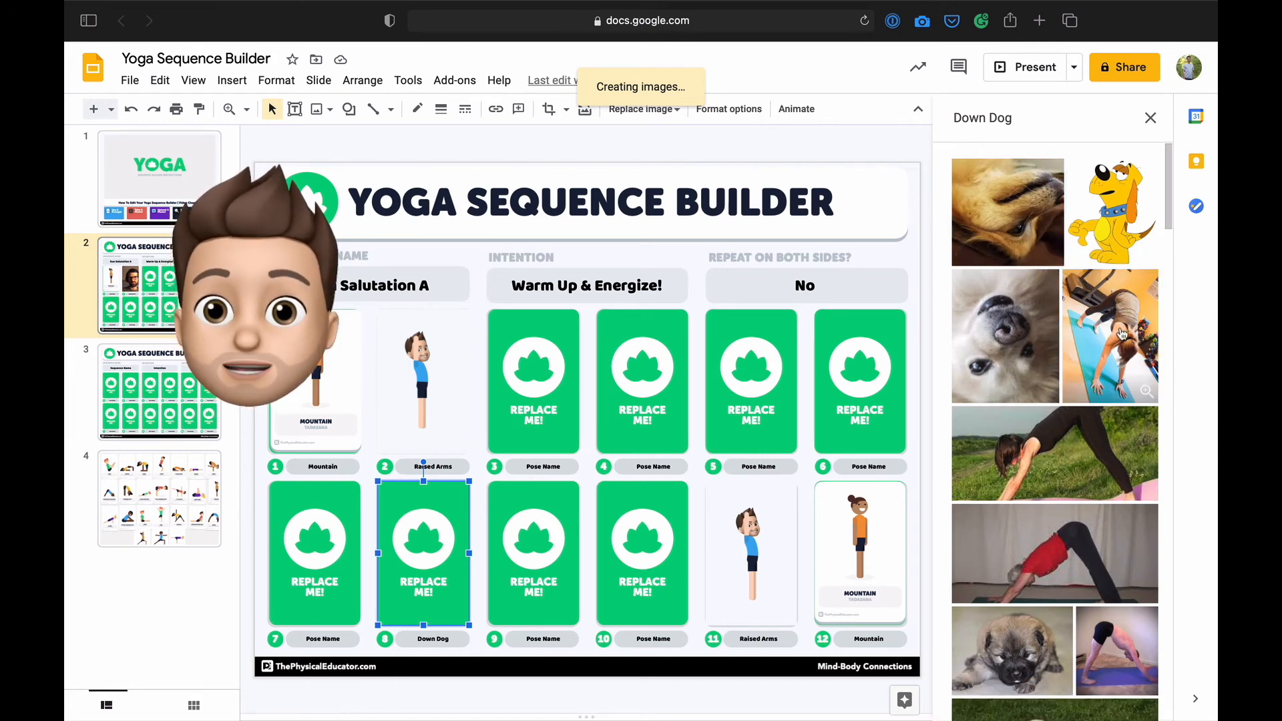
click(1110, 335)
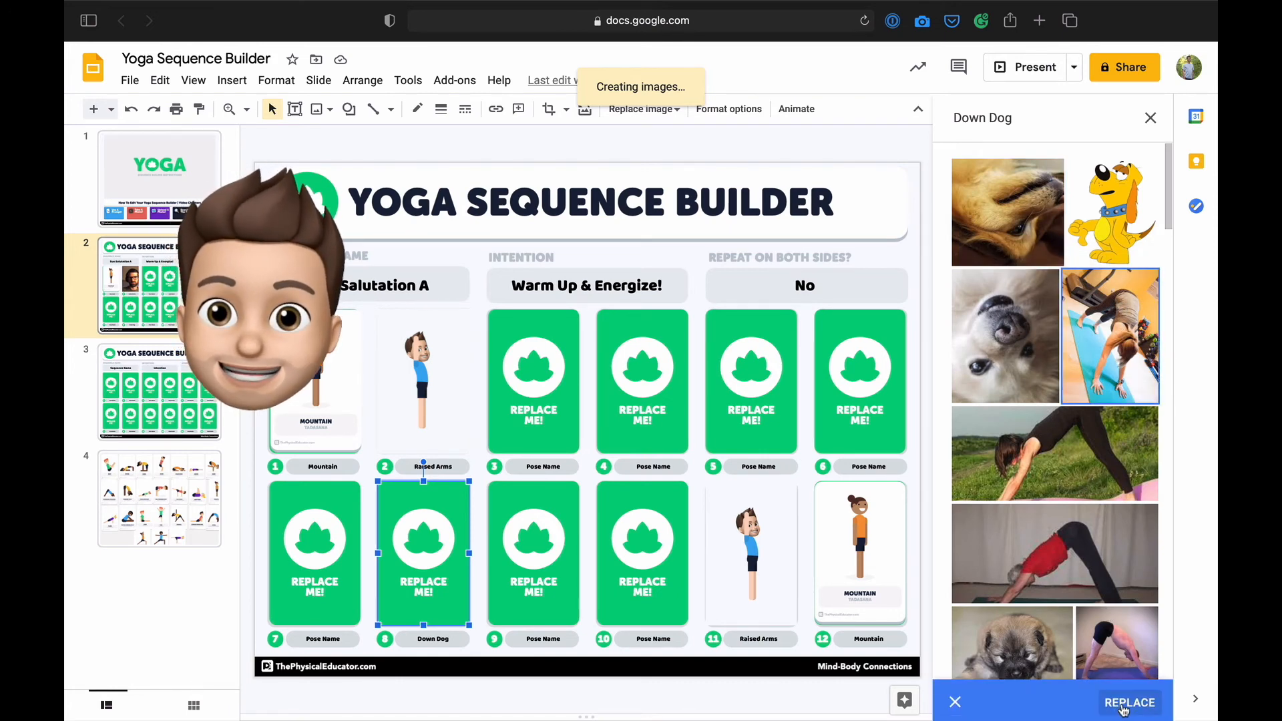
click(1130, 701)
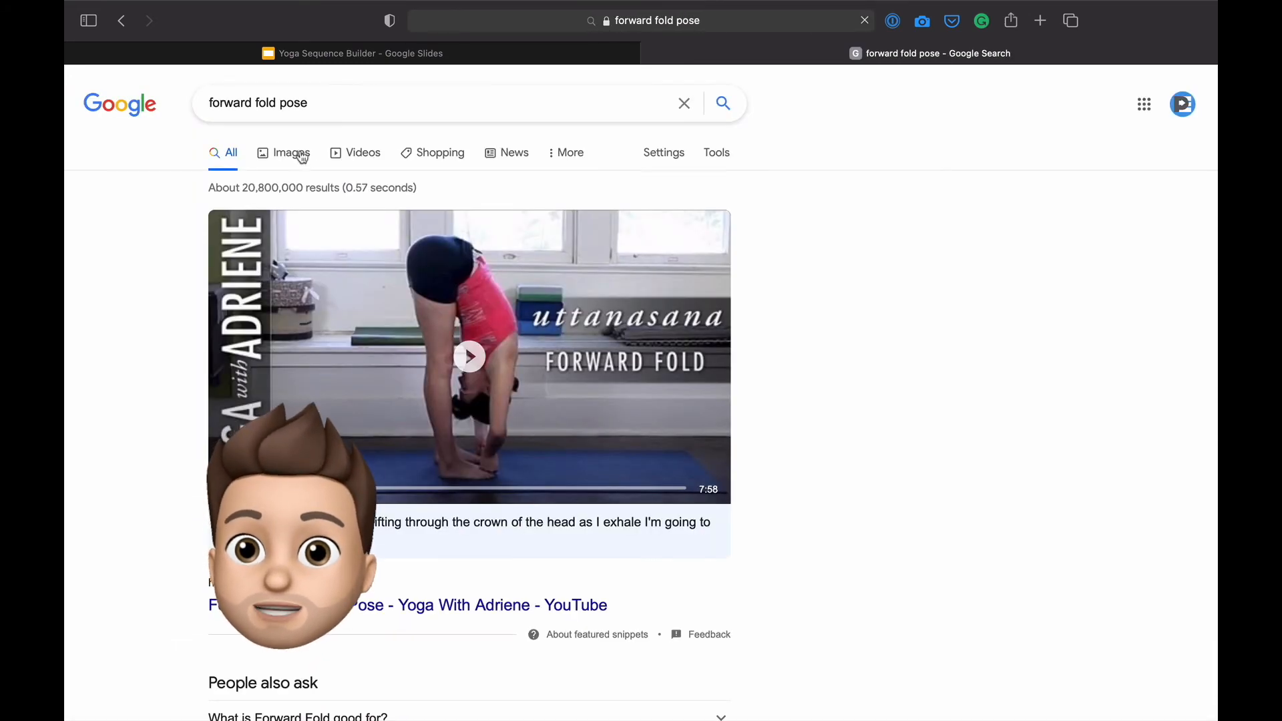
Preview the Uttanasana forward bend photo in Google Images and return to the deck
click(290, 152)
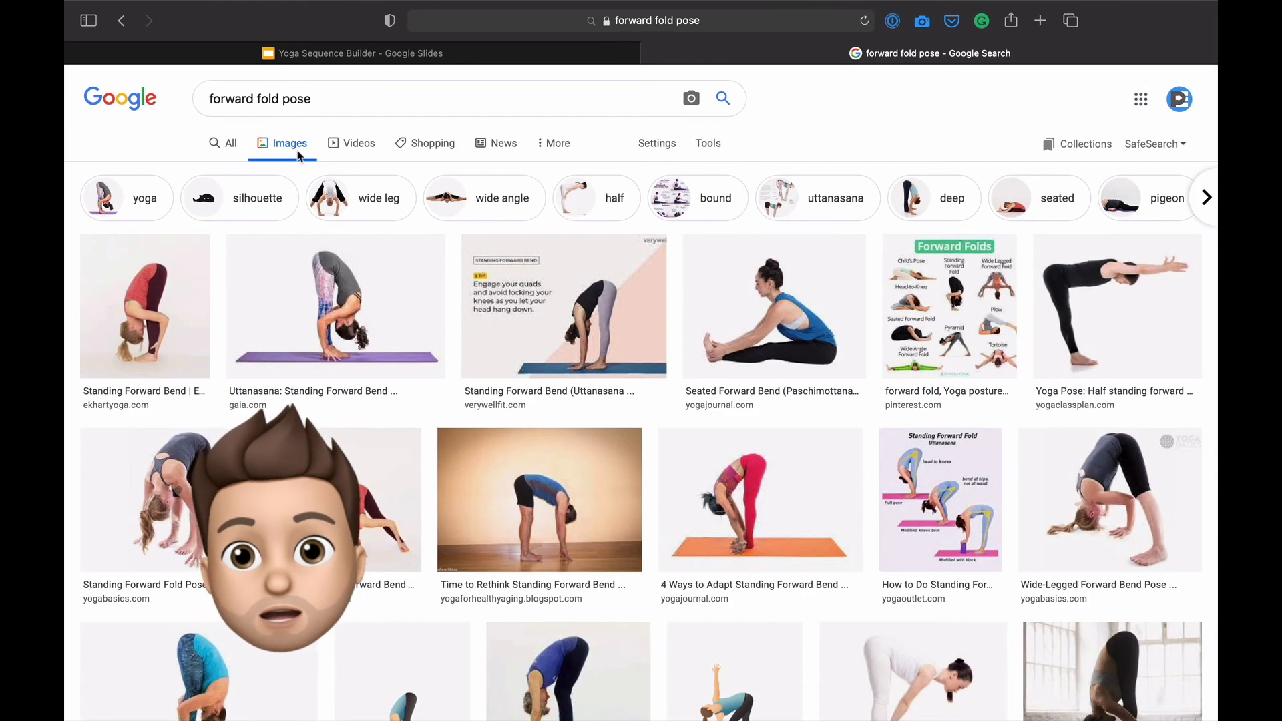
click(334, 304)
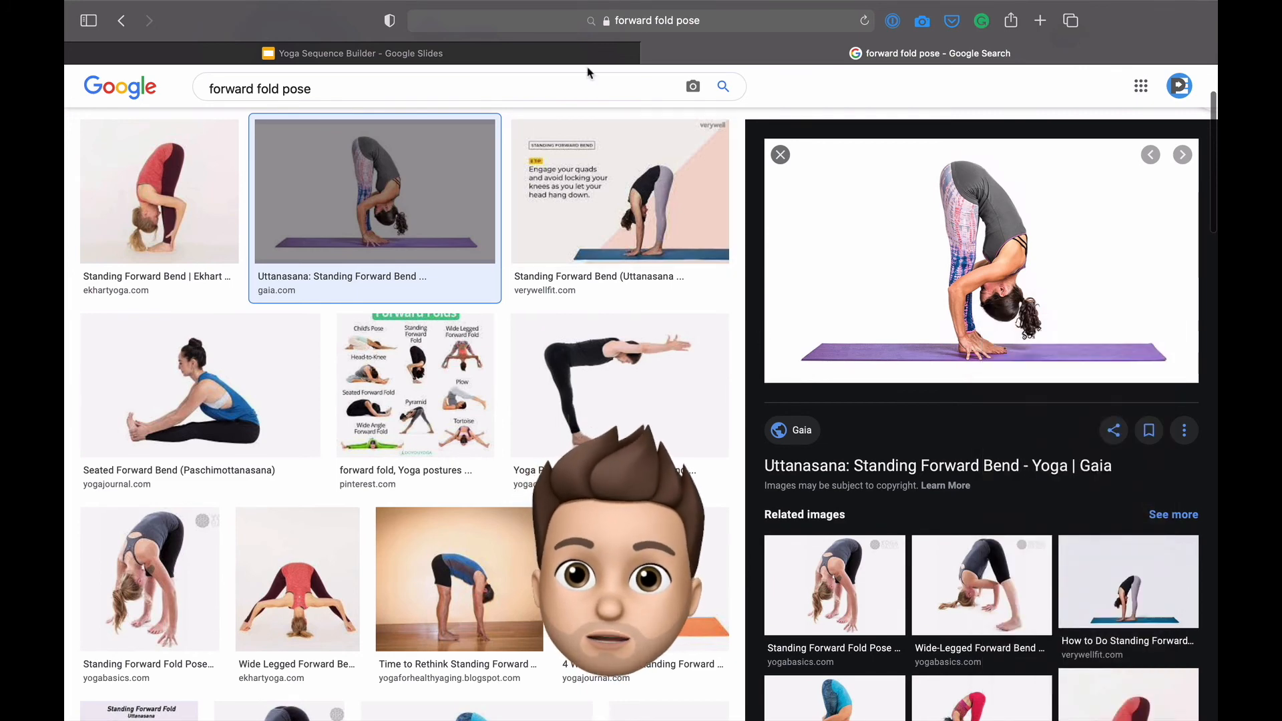
click(351, 53)
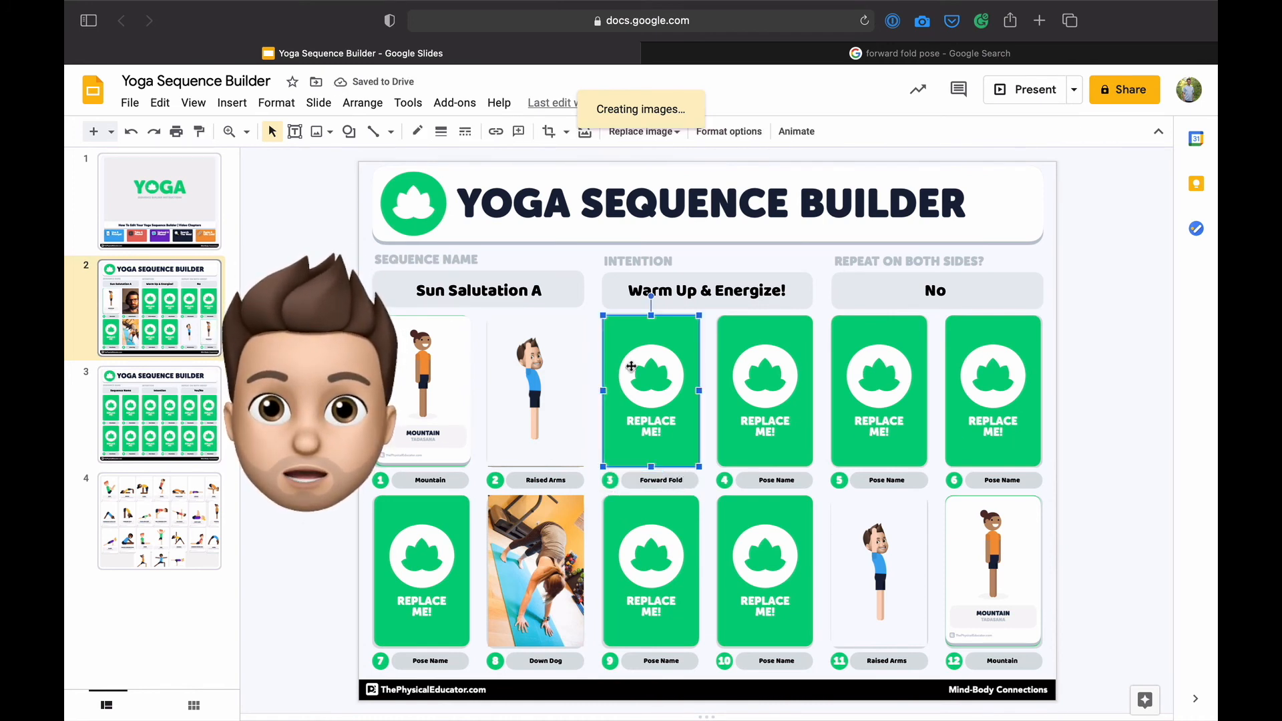
Try replacing the slot 3 picture by URL, cancel it, and return to the sequence builder slide
right_click(650, 390)
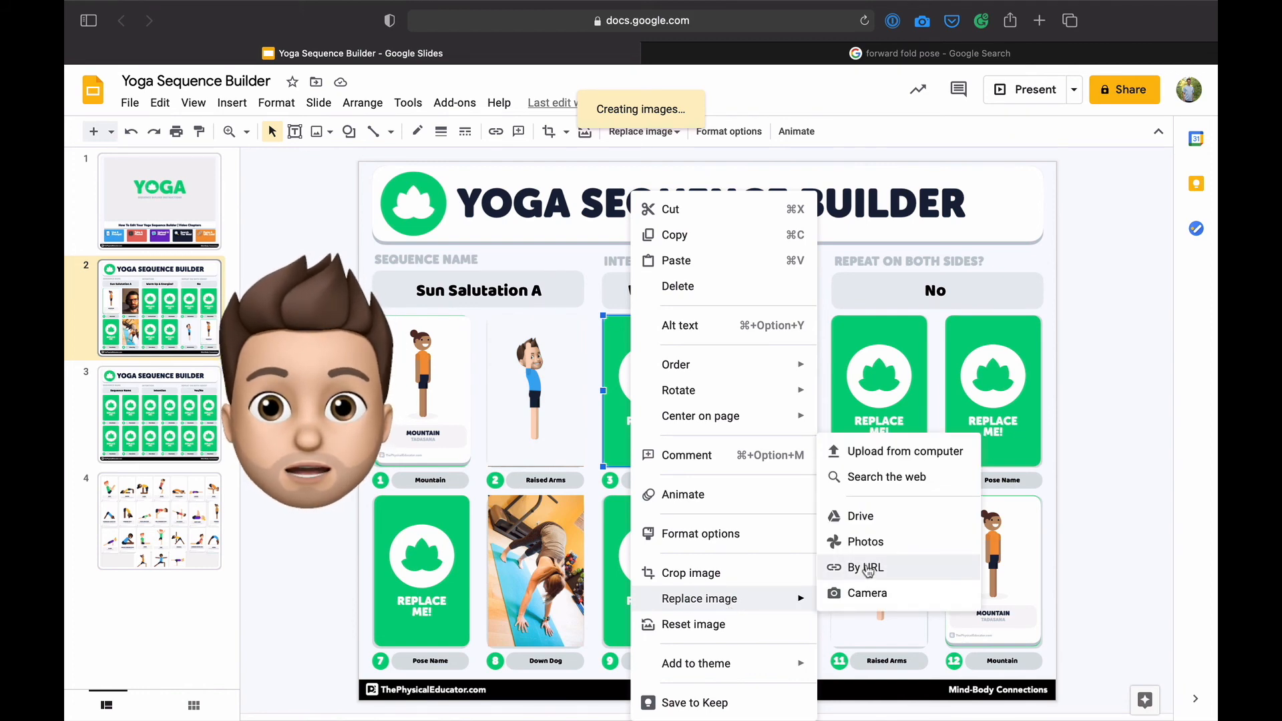
click(865, 567)
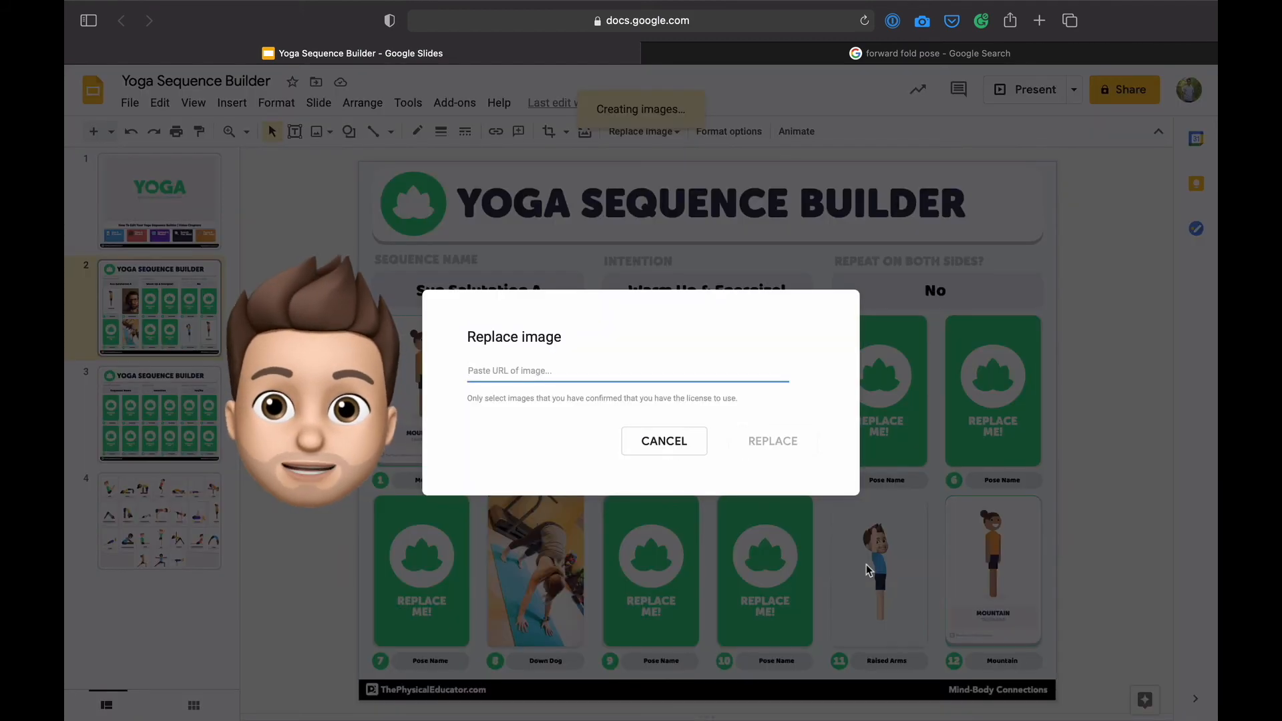
click(663, 440)
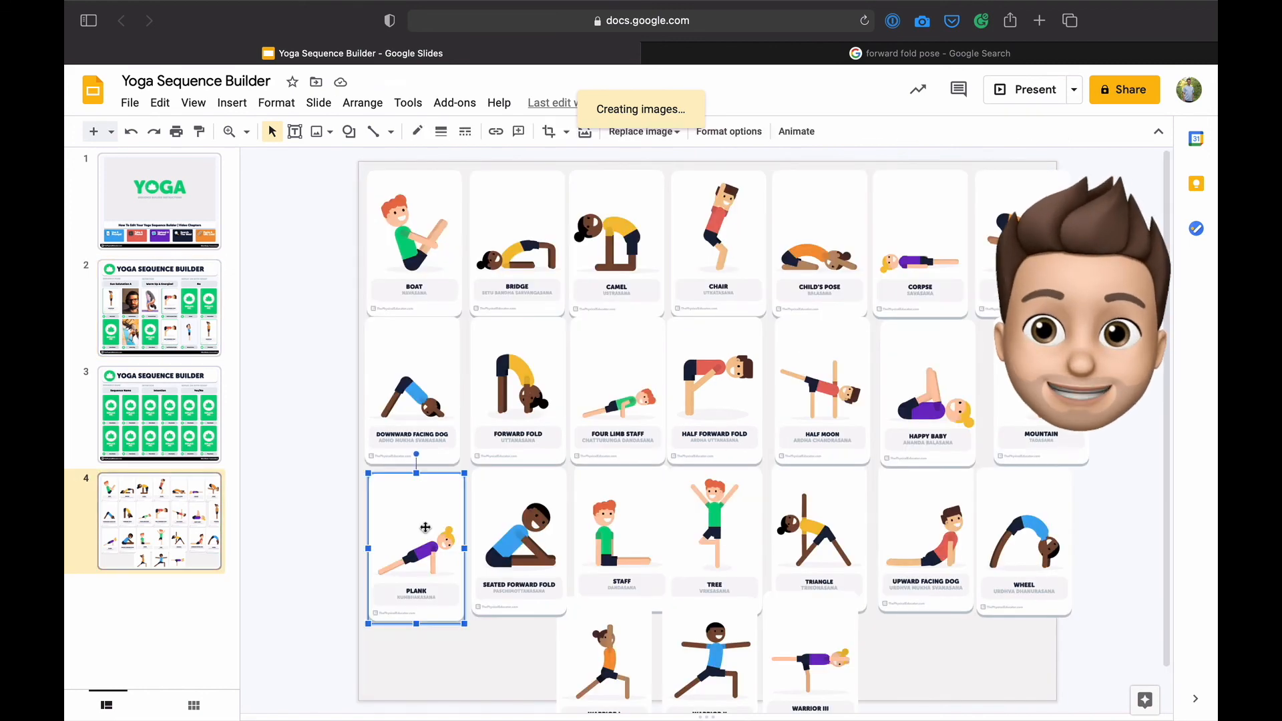
click(159, 308)
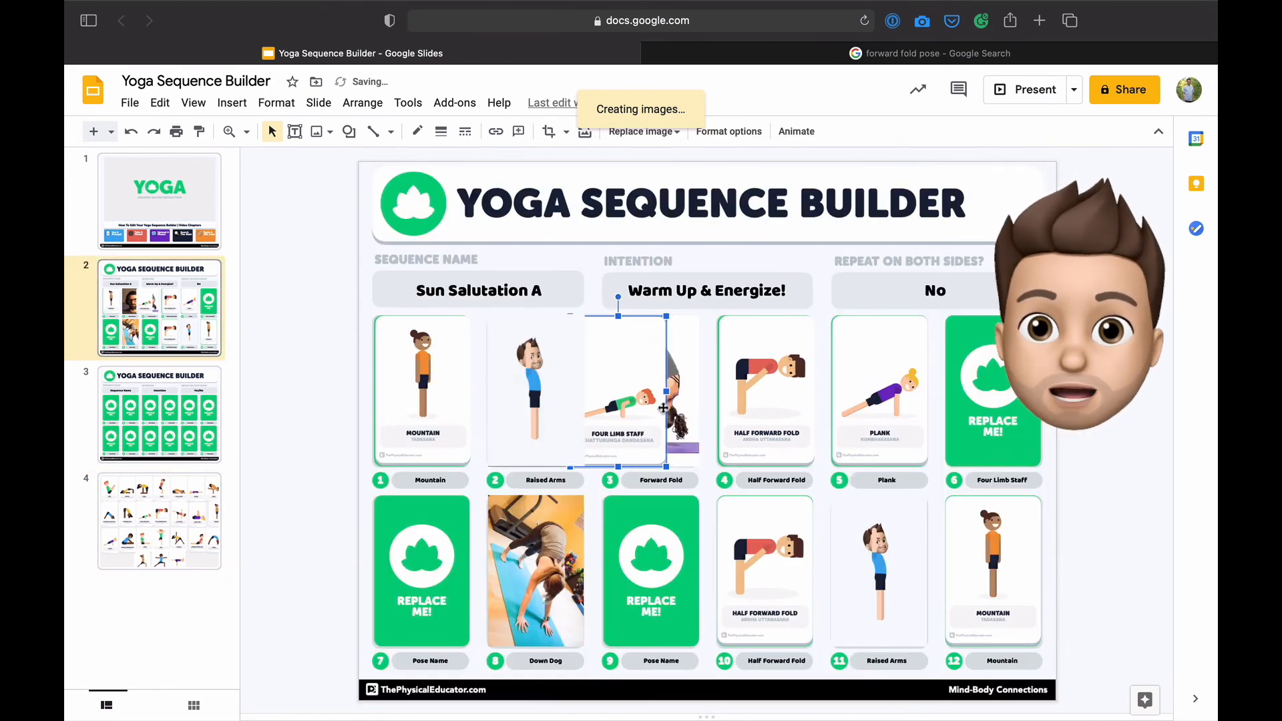